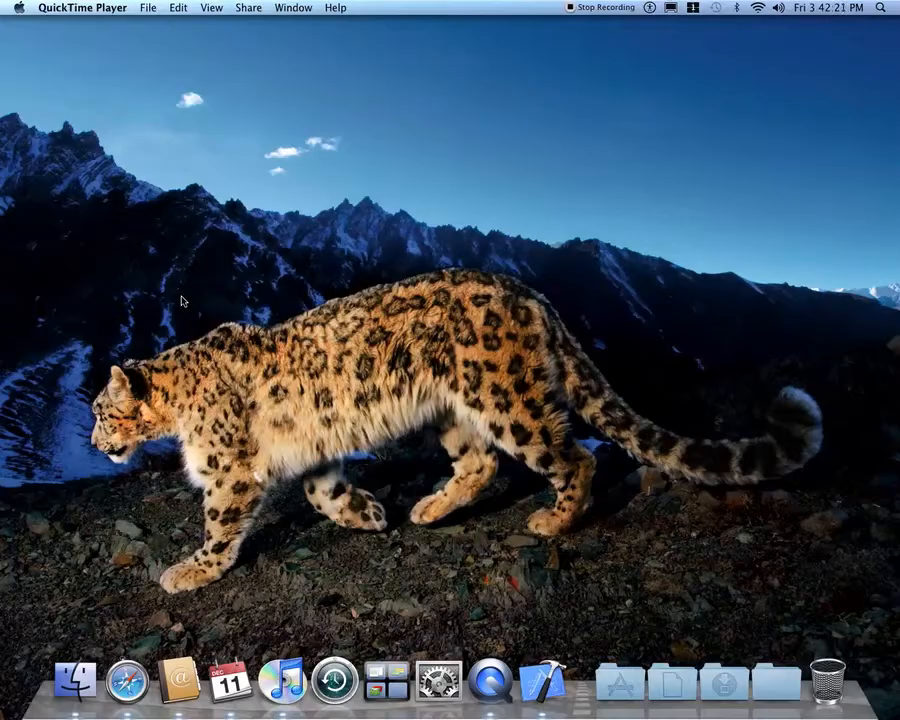
# Step: Search Spotlight for 'ter' so Terminal appears as the top hit
pyautogui.click(880, 8)
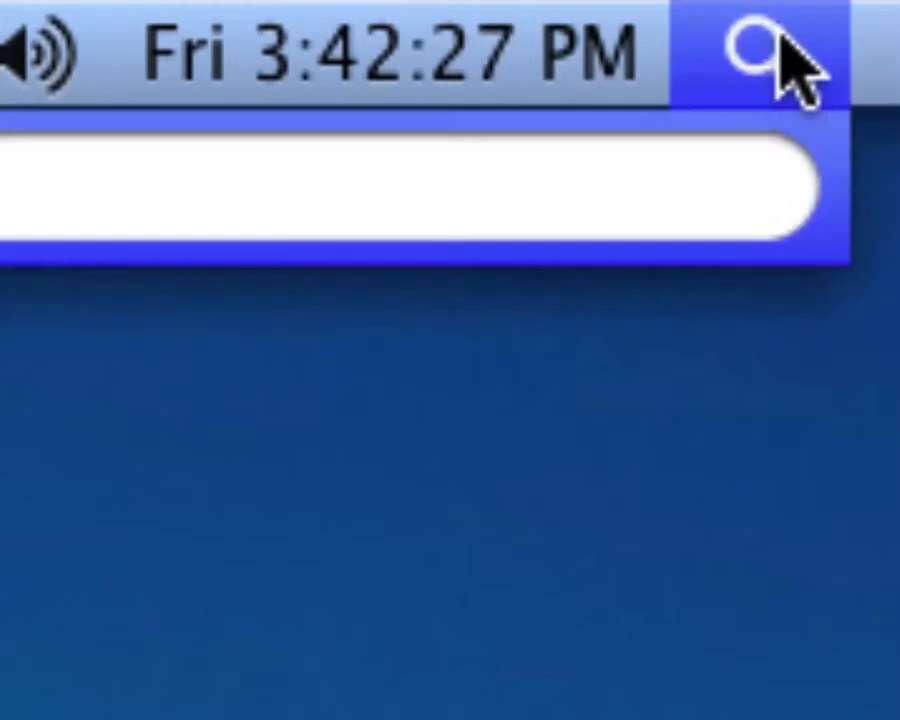
pyautogui.click(760, 56)
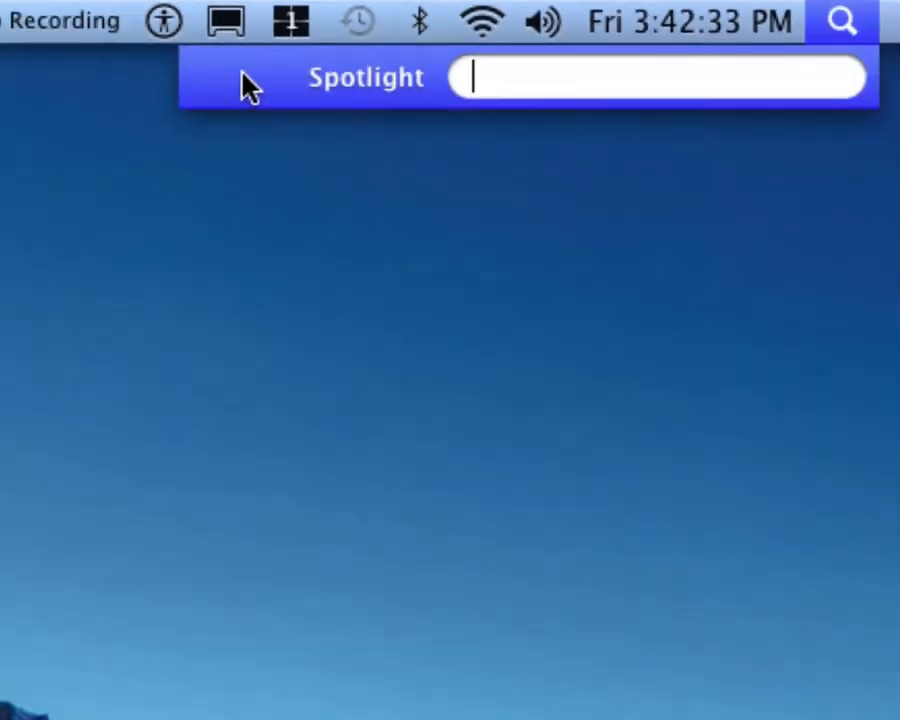
pyautogui.write('t')
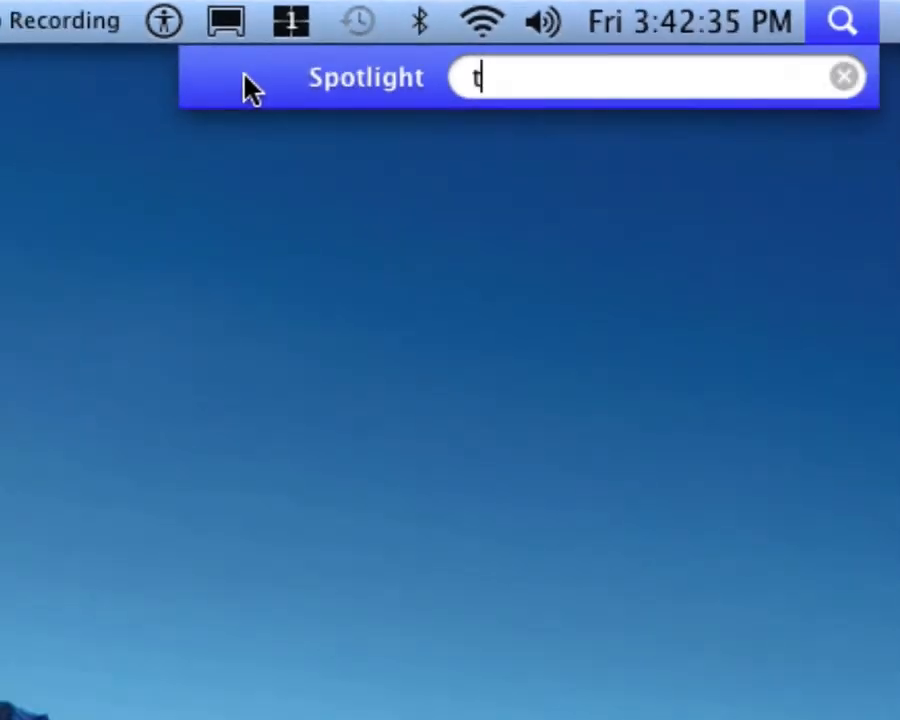
pyautogui.write('er')
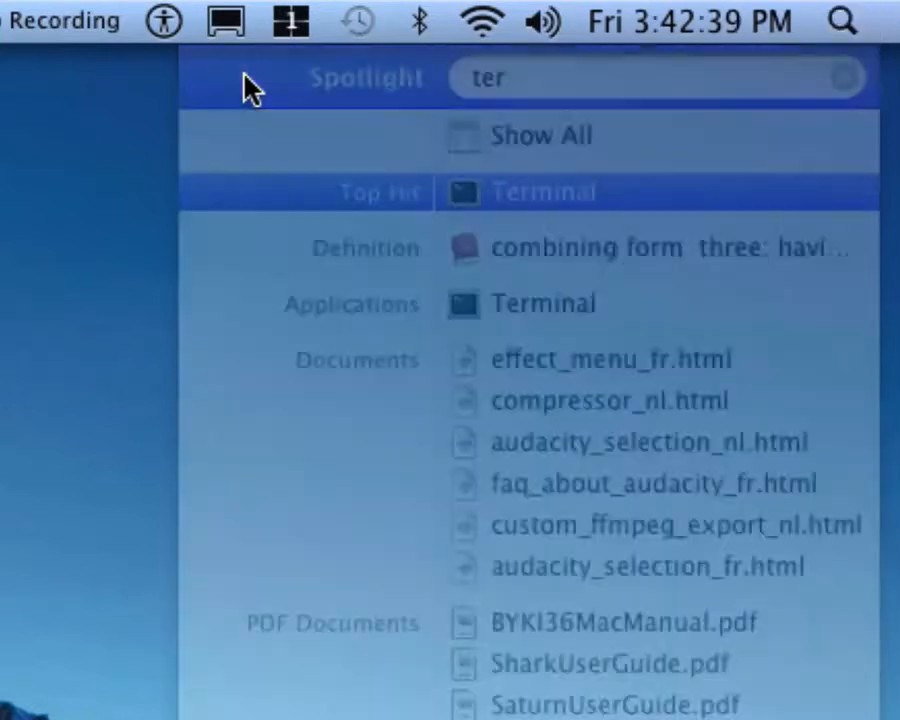
# Step: Launch Terminal from the Spotlight results
pyautogui.click(544, 192)
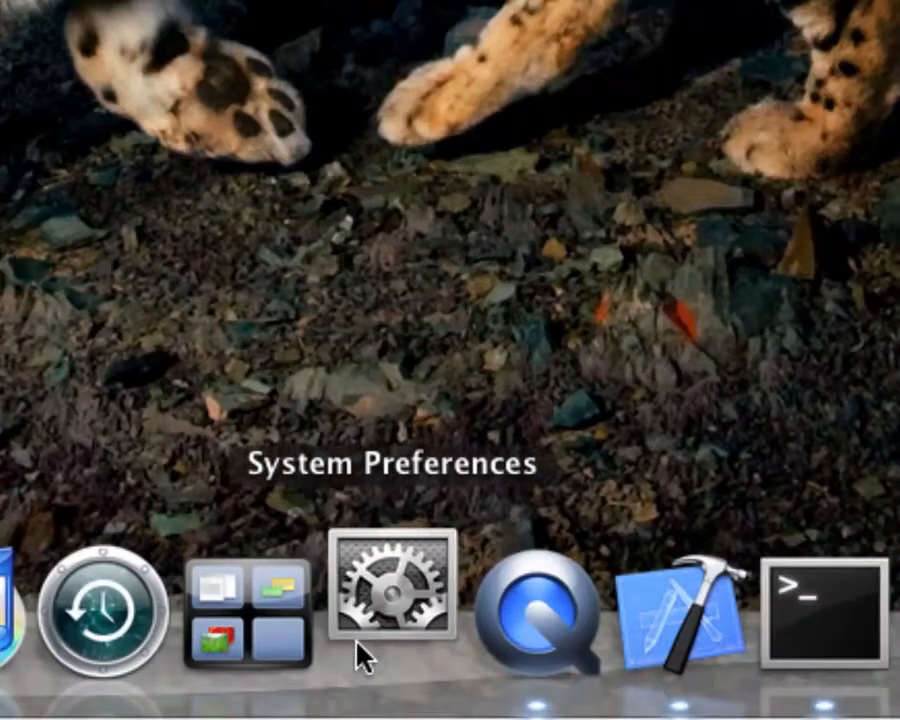
# Step: Glance at the Dock pane in System Preferences, close it, and reposition the Terminal window
pyautogui.click(388, 600)
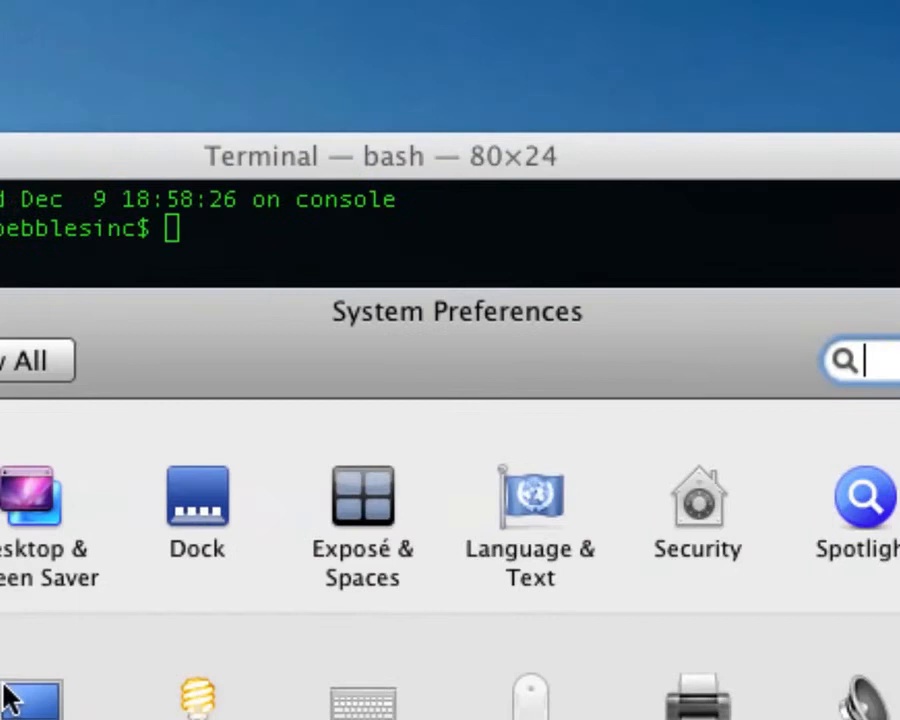
pyautogui.click(196, 496)
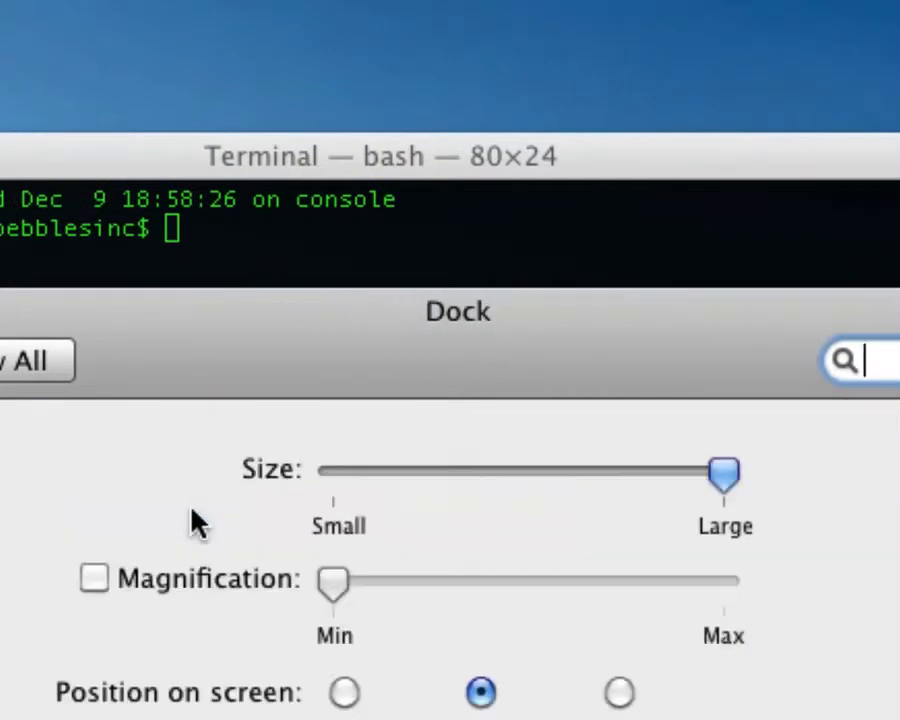
pyautogui.click(92, 578)
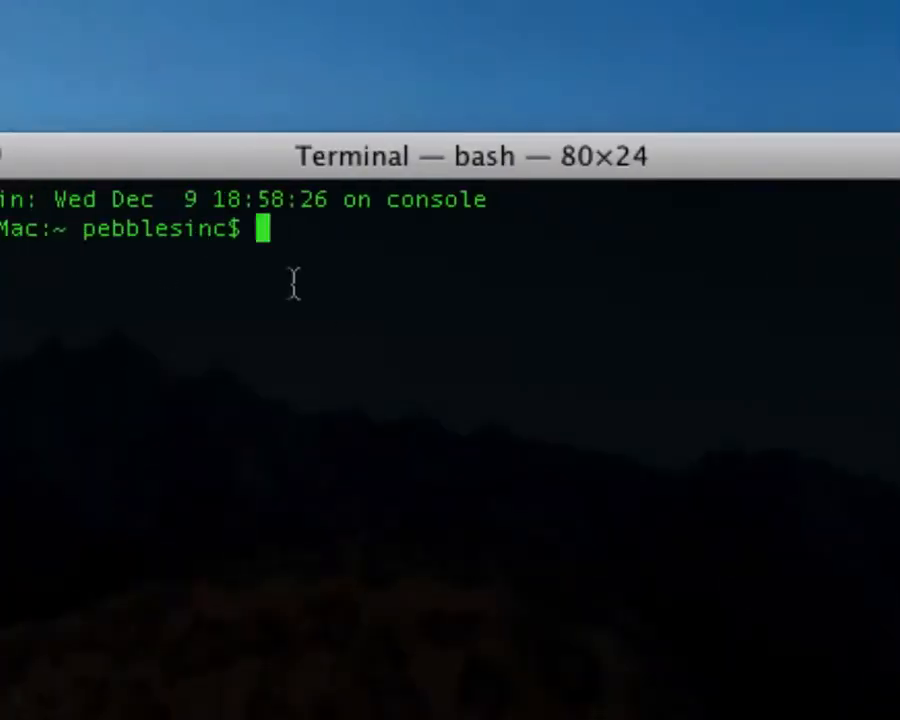
pyautogui.moveTo(308, 290)
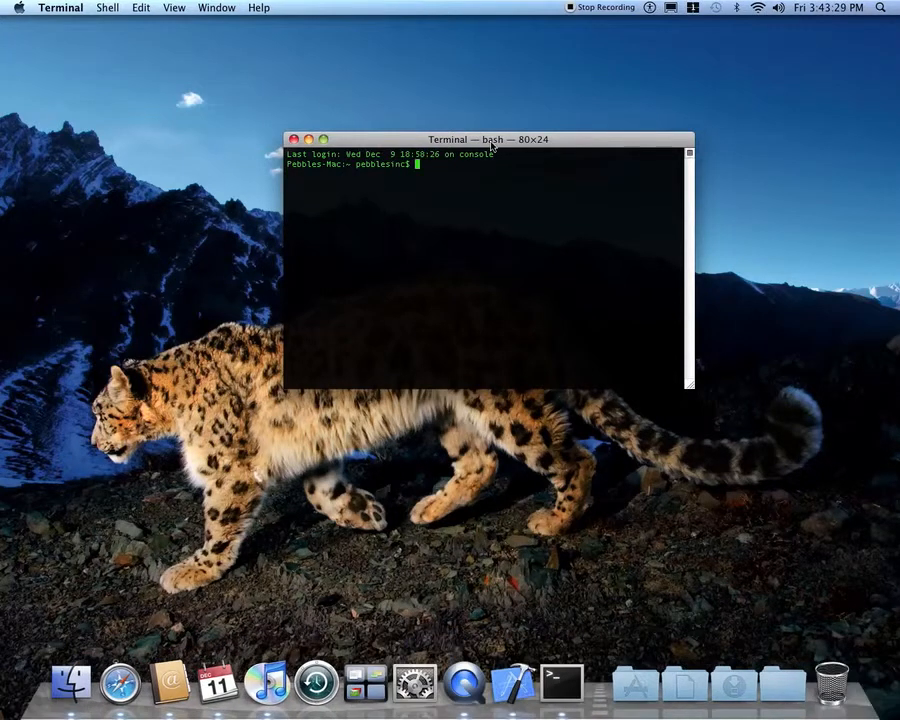
pyautogui.moveTo(488, 140); pyautogui.dragTo(464, 170)
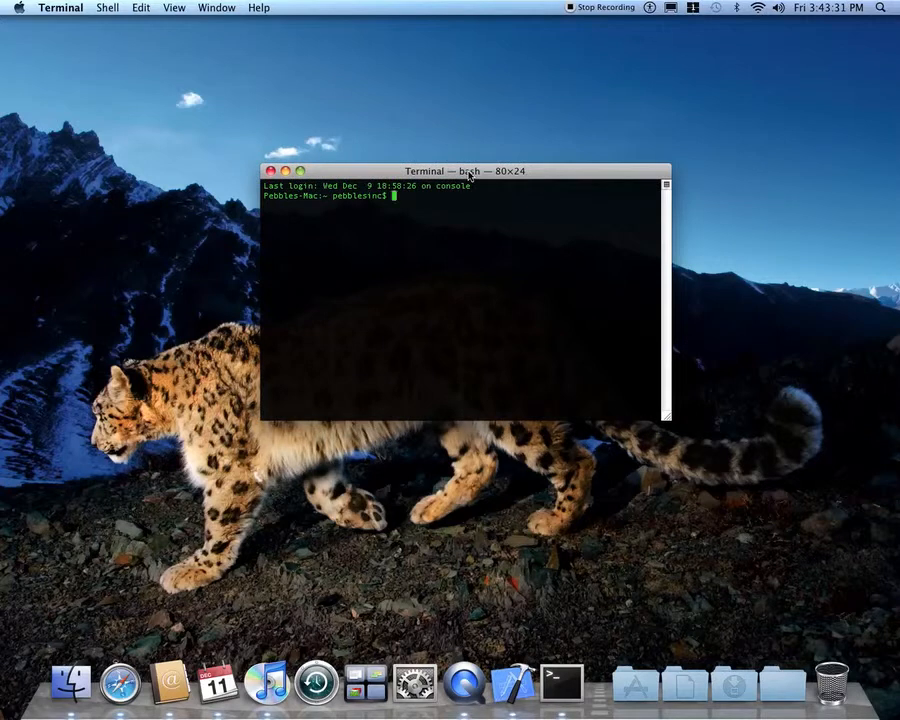
pyautogui.moveTo(448, 210)
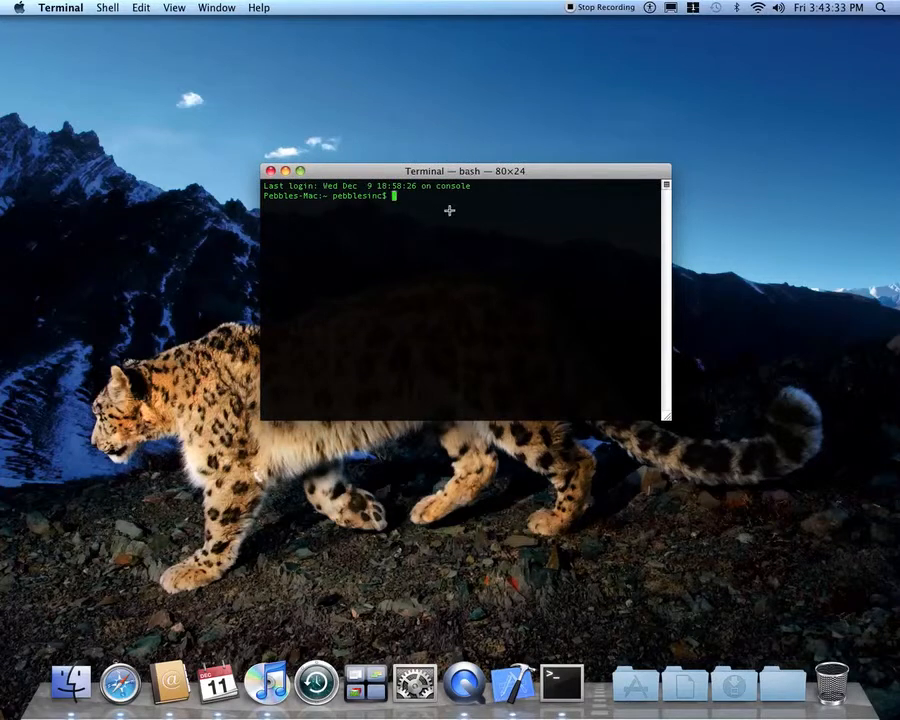
pyautogui.moveTo(440, 224)
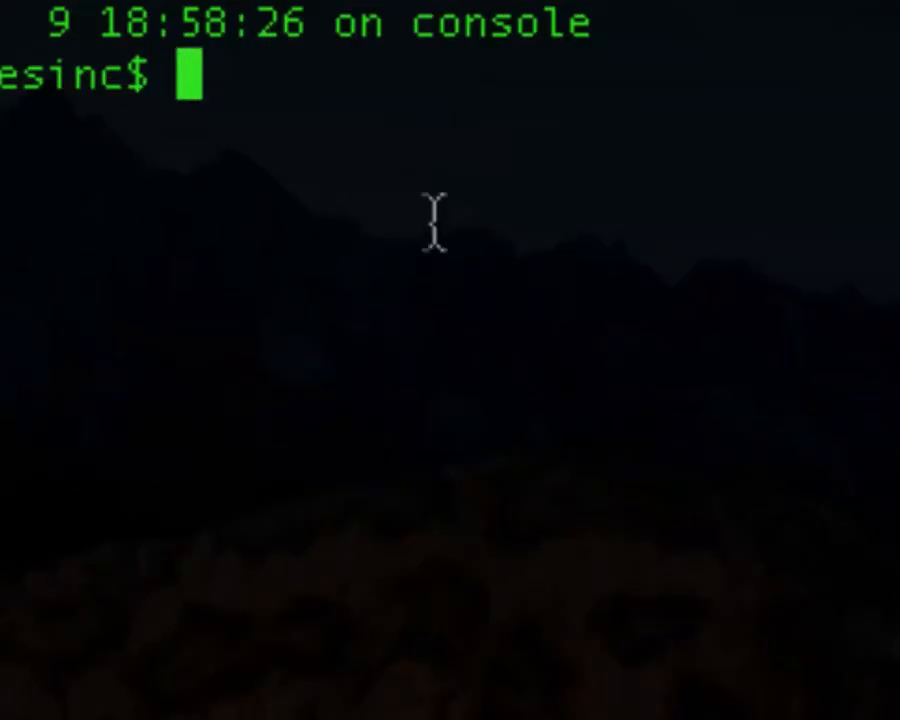
# Step: Enter 'defaults write com.apple.dock largesize -int 512' at the prompt without running it
pyautogui.write('defa')
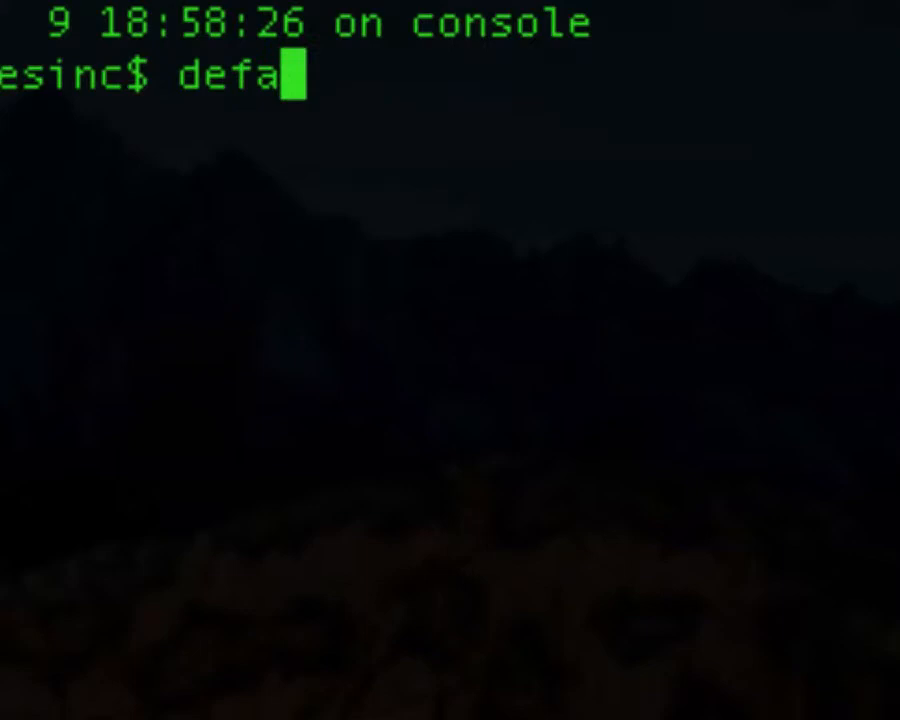
pyautogui.write('ult')
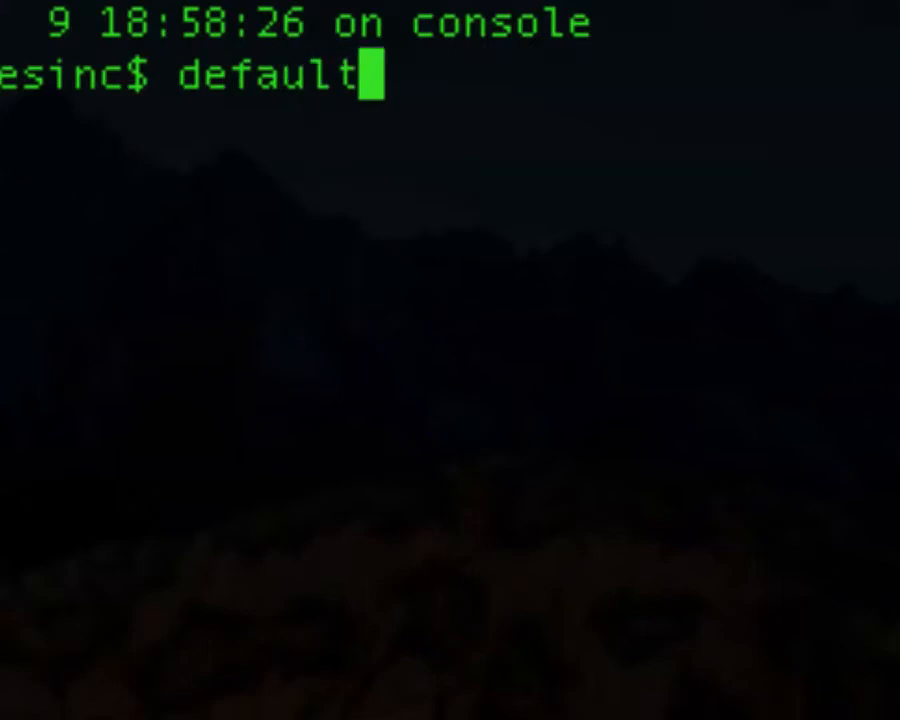
pyautogui.write('s')
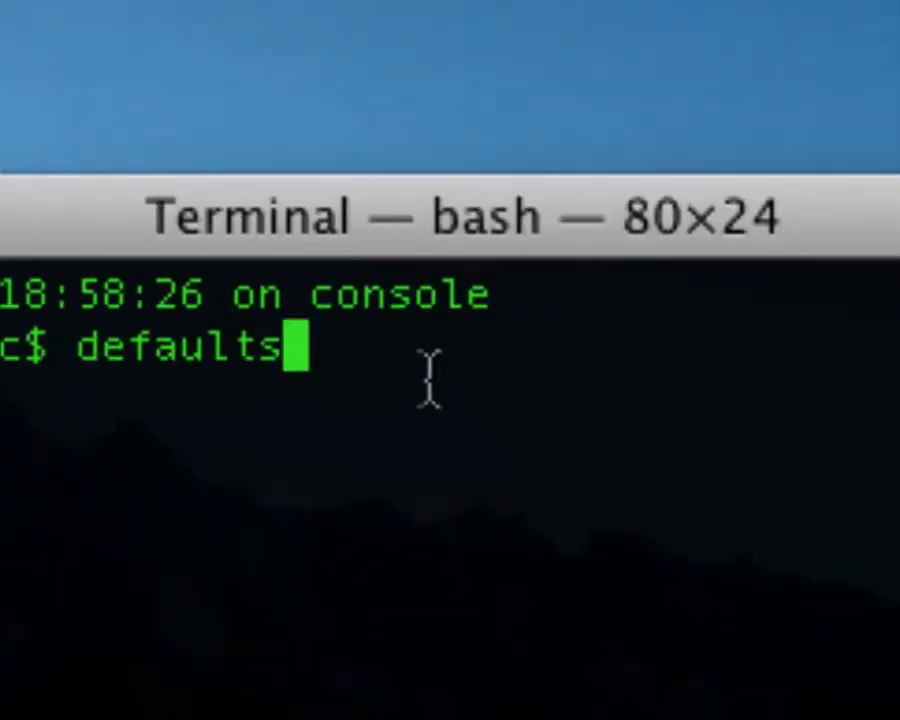
pyautogui.write('wr')
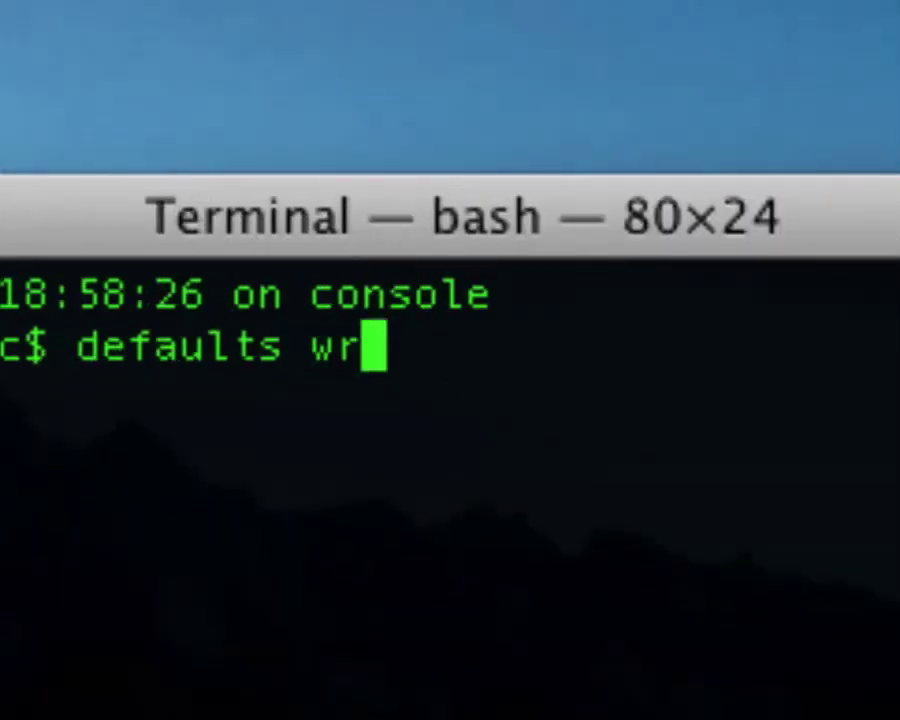
pyautogui.write('ite c')
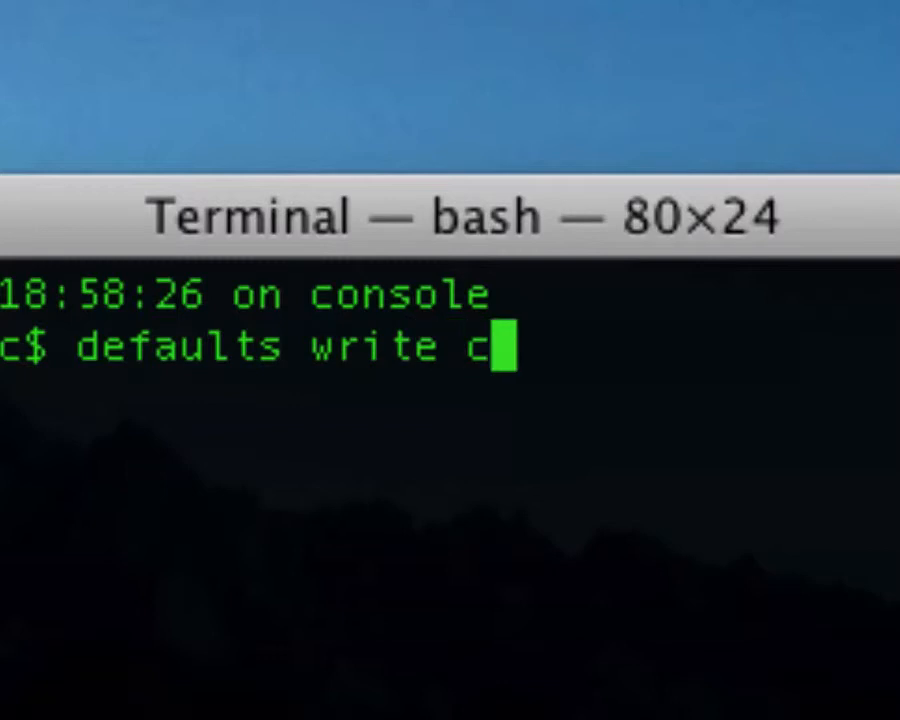
pyautogui.write('om.a')
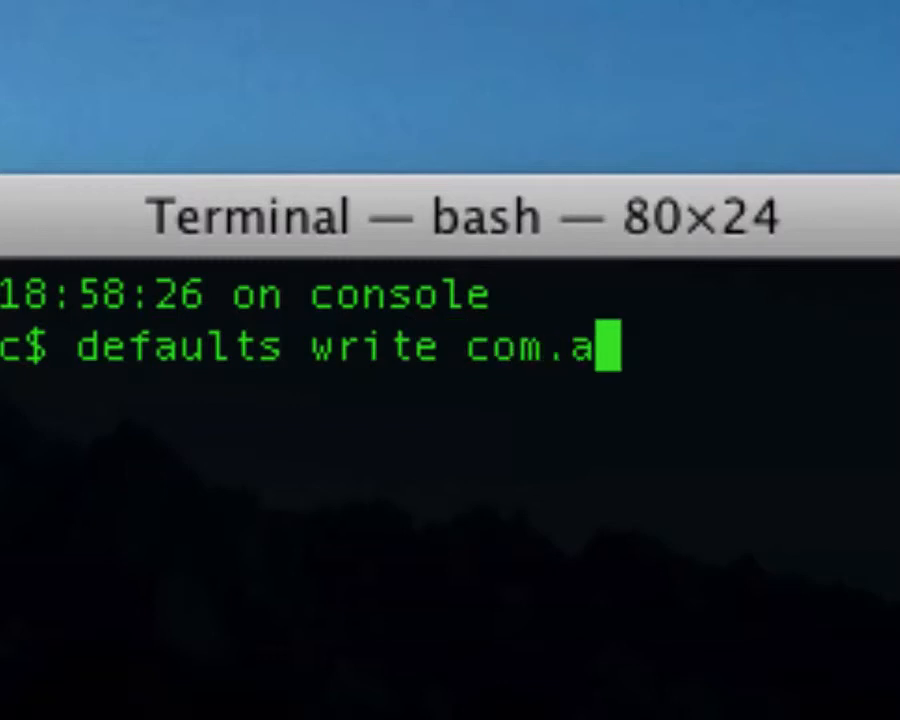
pyautogui.write('pple.')
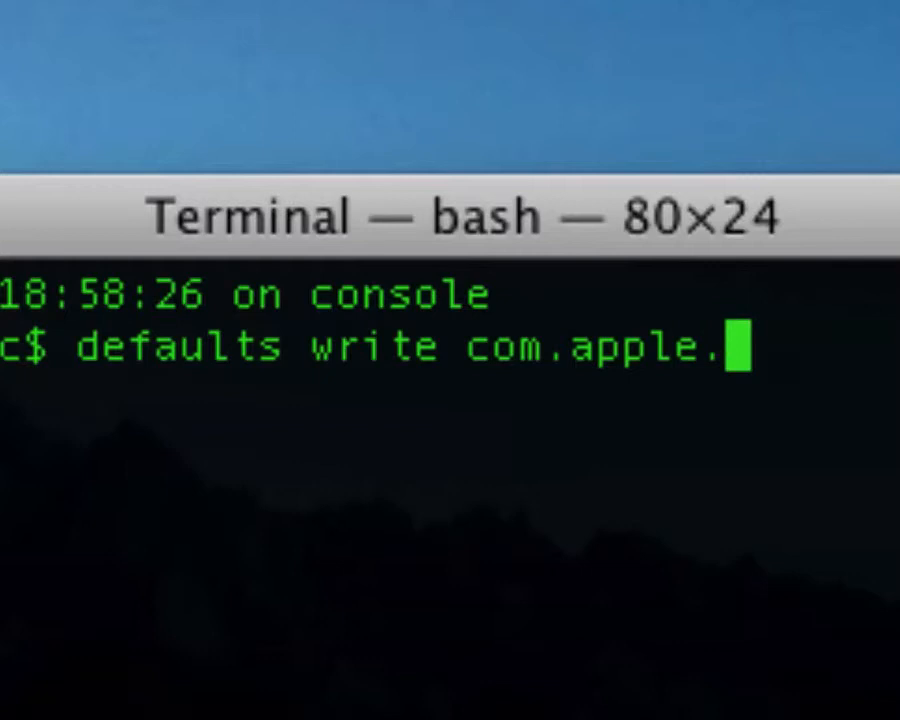
pyautogui.write('dock')
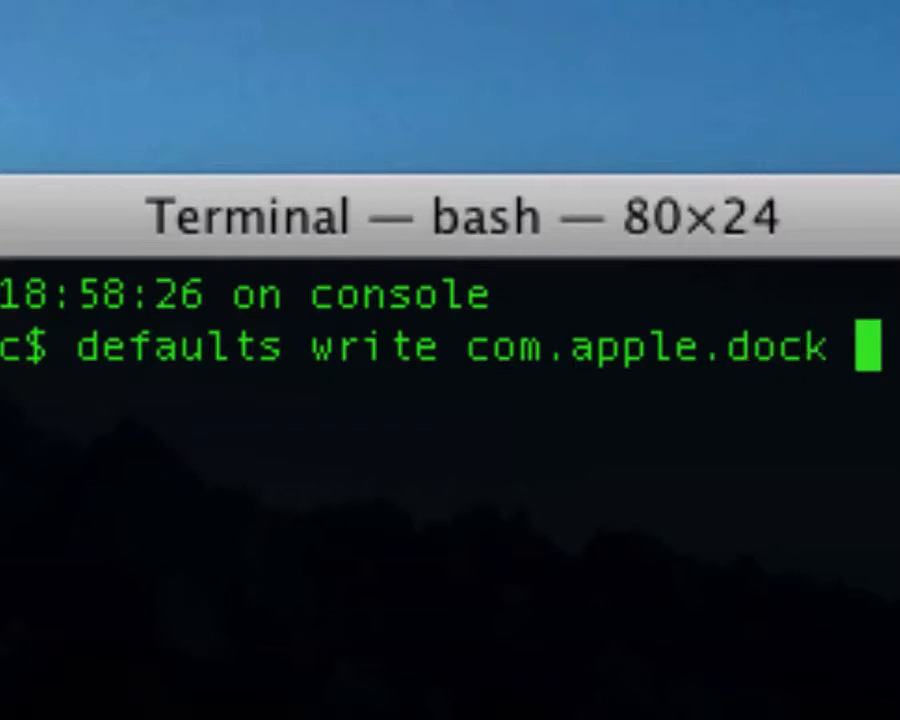
pyautogui.write('larg')
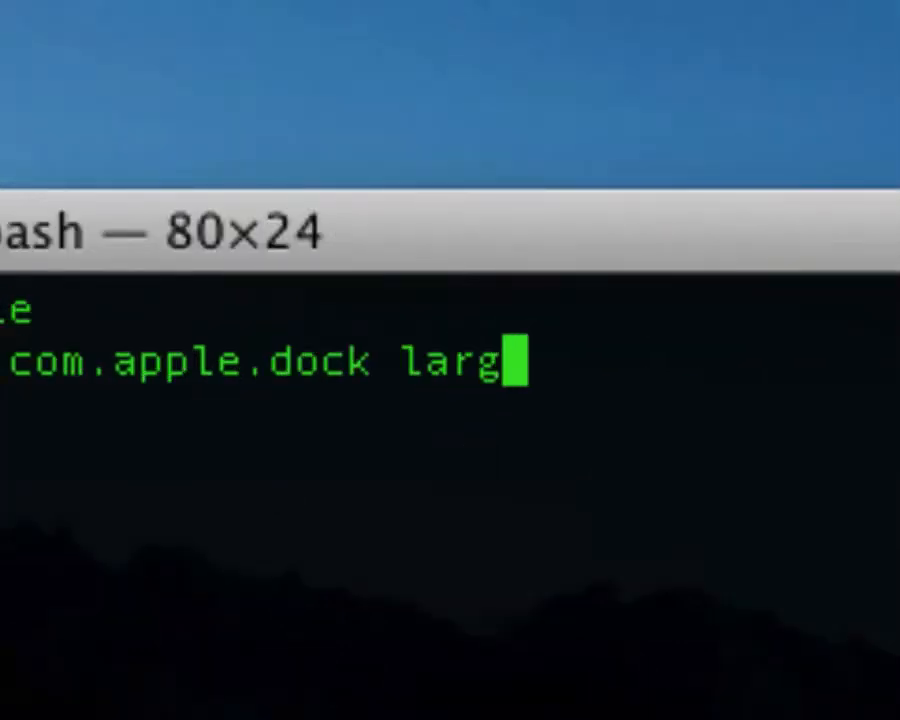
pyautogui.write('esize')
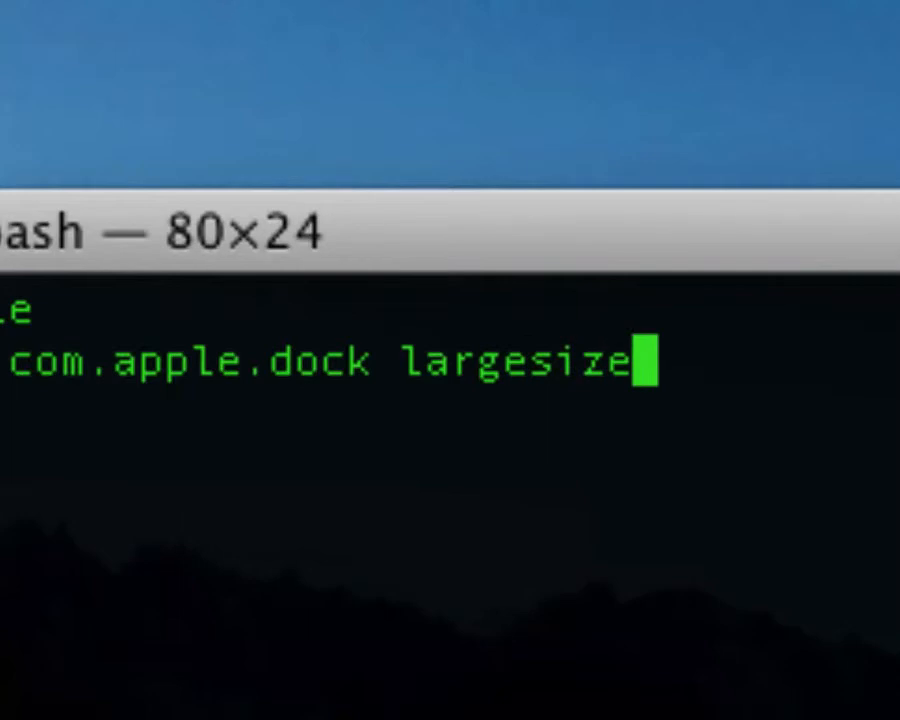
pyautogui.write('-i')
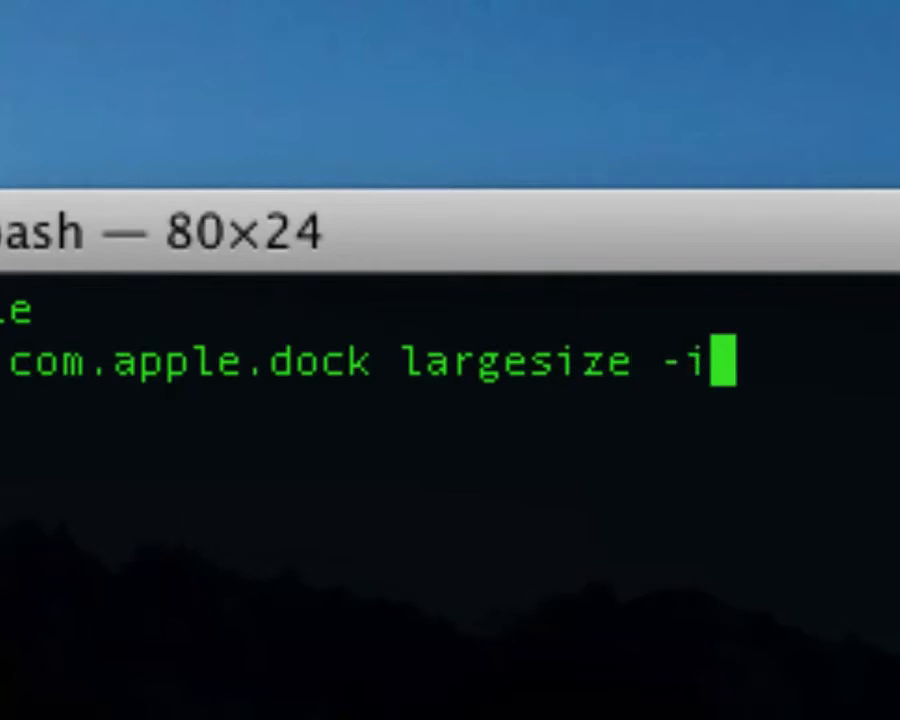
pyautogui.write('nt')
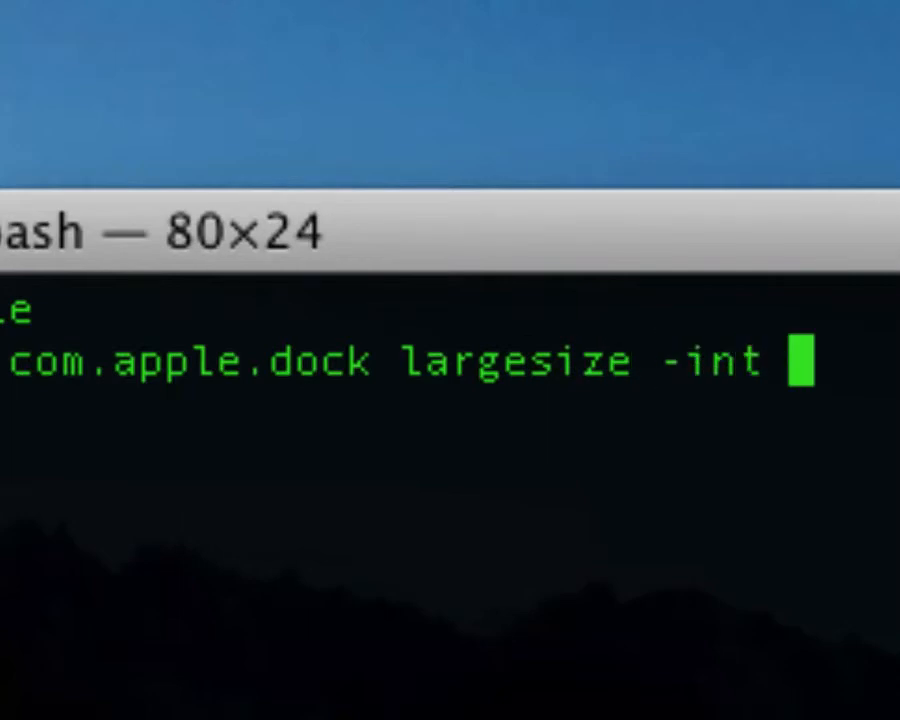
pyautogui.write('512')
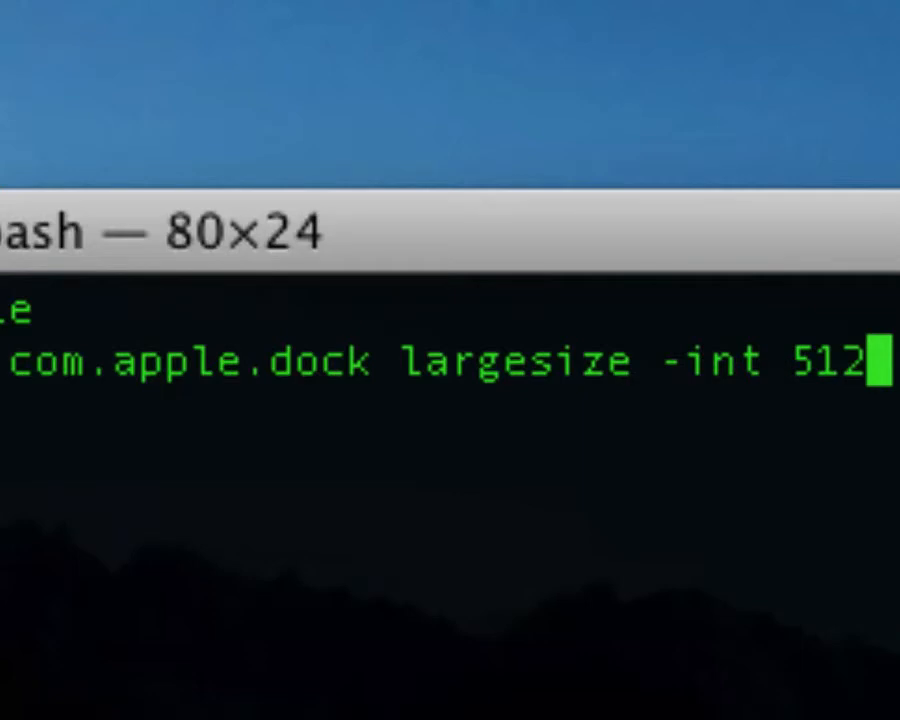
# Step: Run the largesize command, then 'killall Dock' so the Dock relaunches with huge magnification
pyautogui.press('Return')
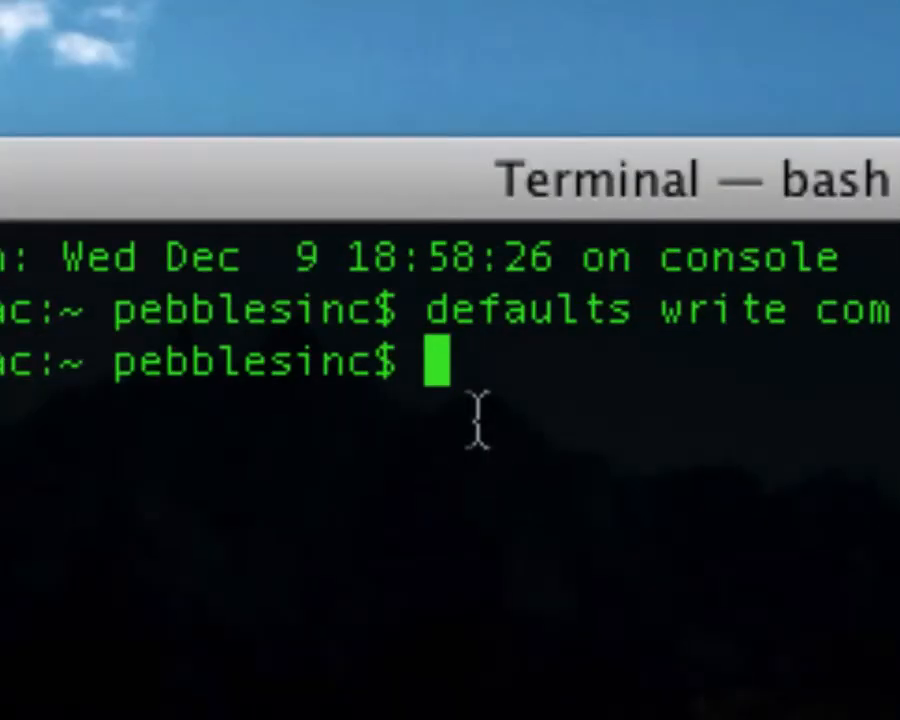
pyautogui.write('k')
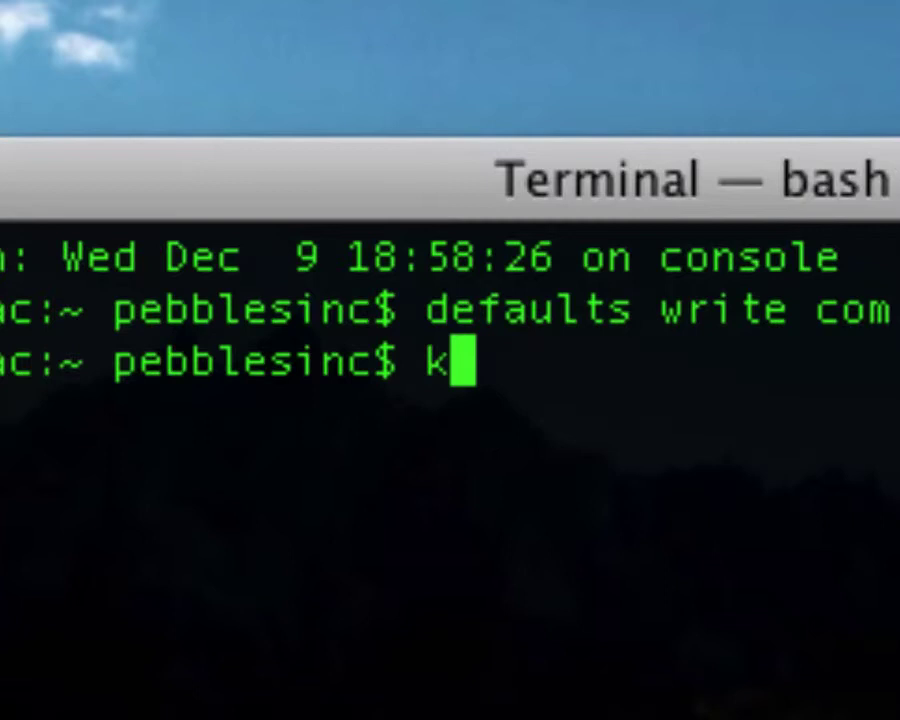
pyautogui.write('illa')
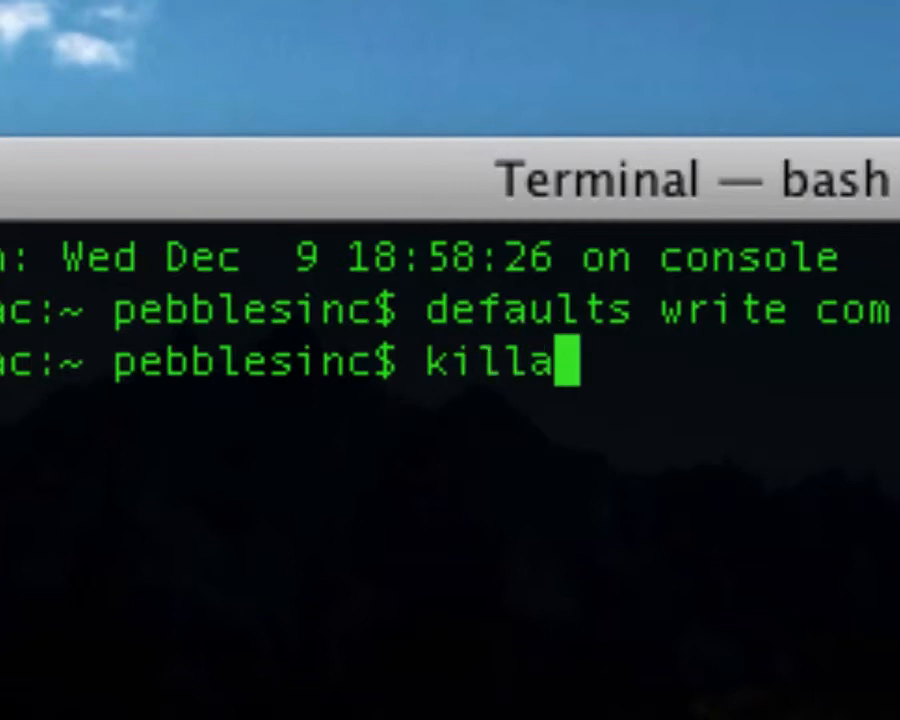
pyautogui.write('ll')
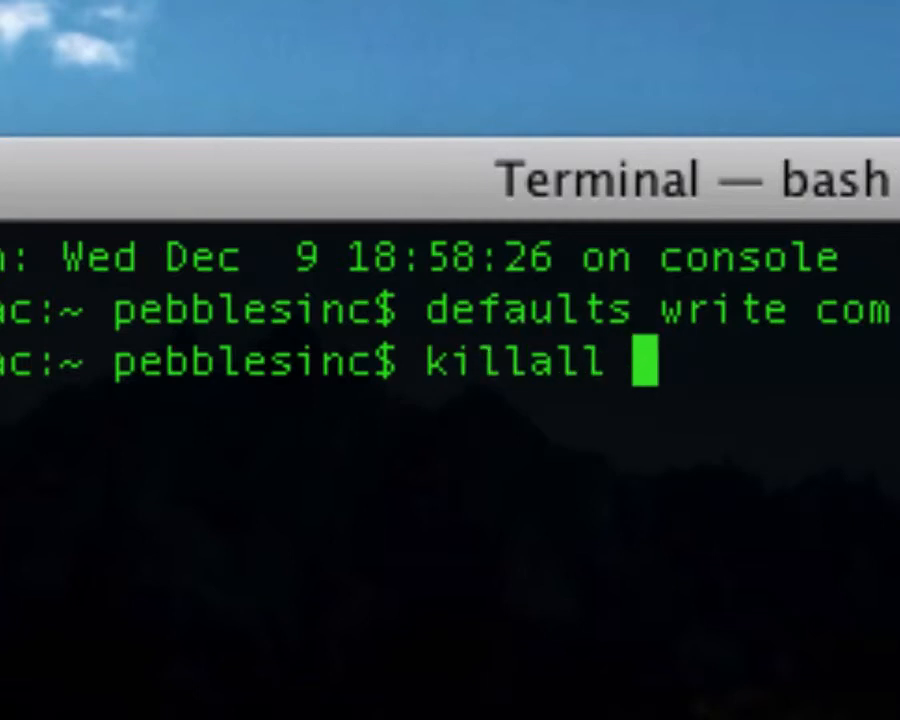
pyautogui.write('Dock')
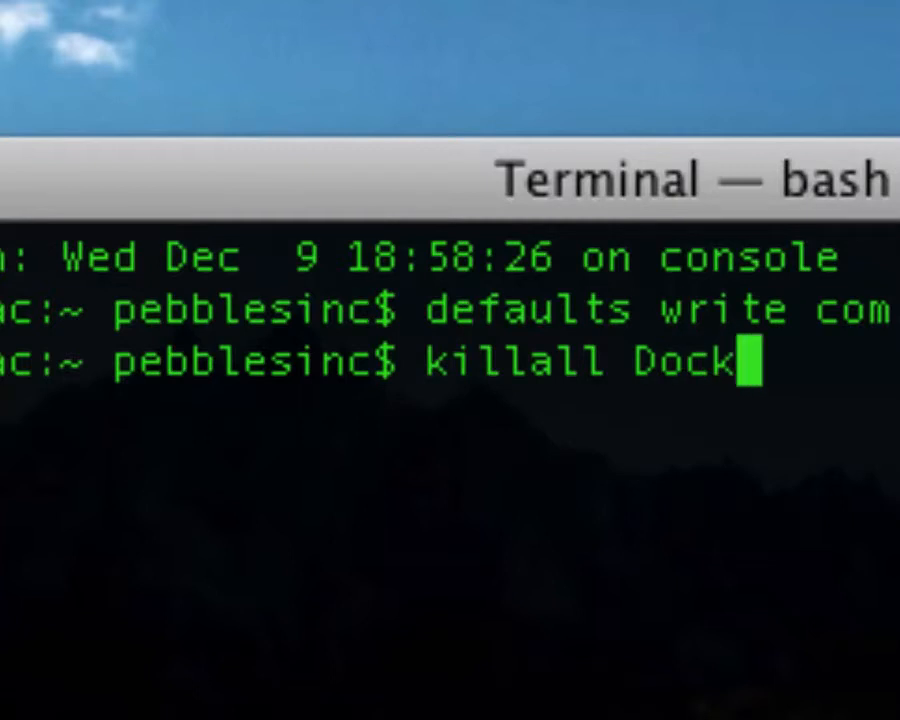
pyautogui.press('Return')
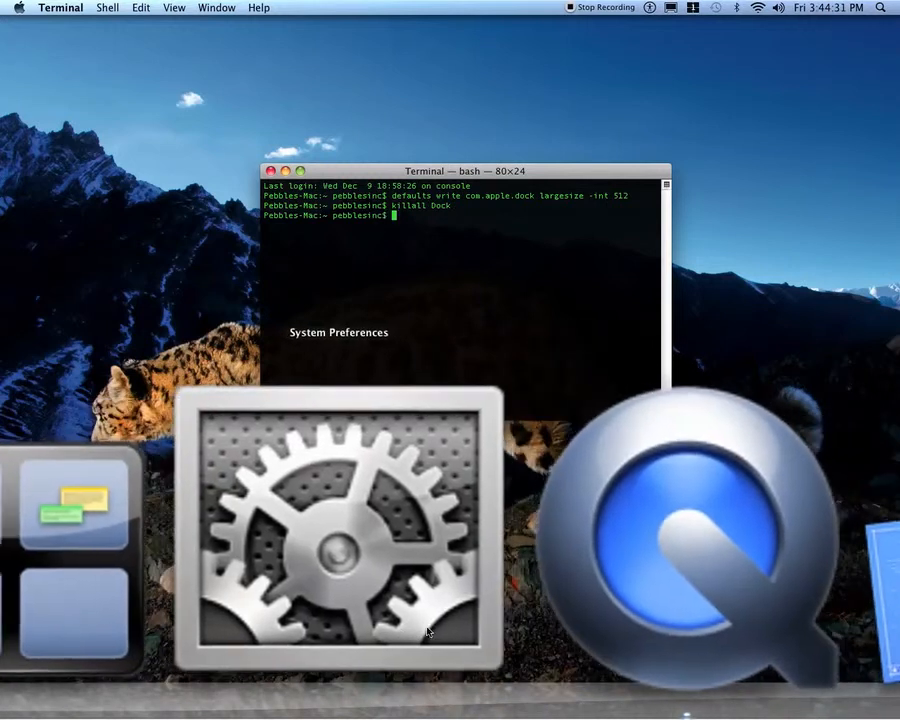
# Step: In the Dock preference pane, toggle Magnification off and back on, then close preferences
pyautogui.click(340, 530)
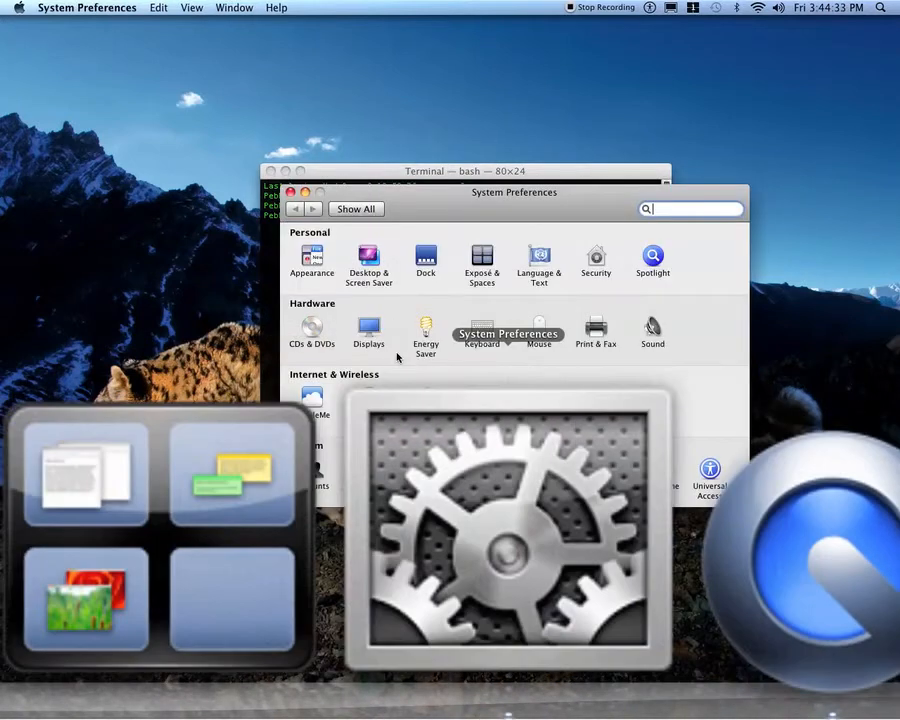
pyautogui.click(424, 258)
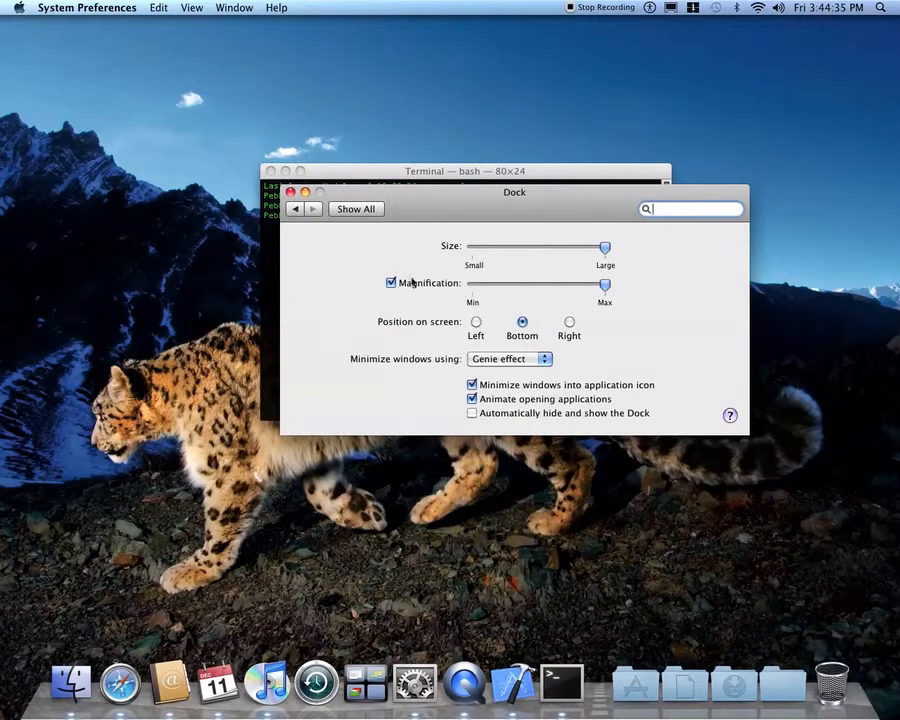
pyautogui.click(392, 284)
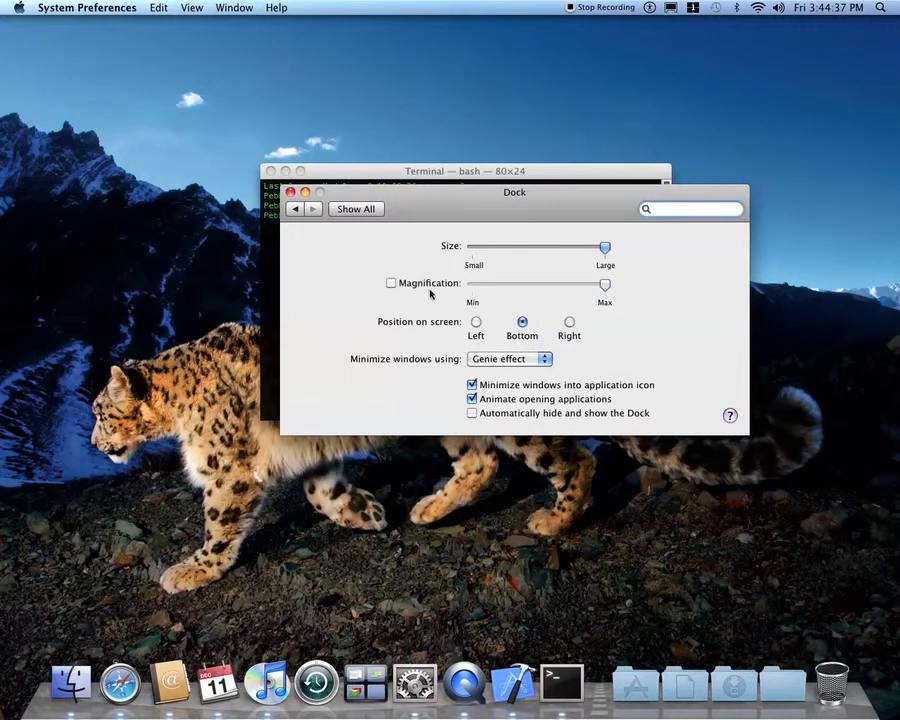
pyautogui.click(392, 284)
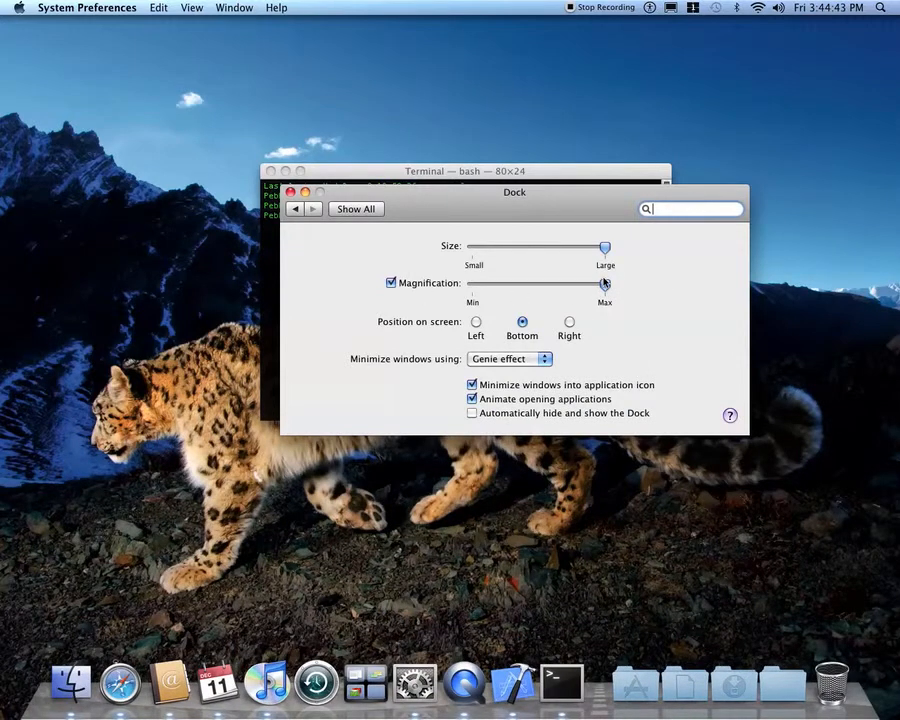
pyautogui.click(392, 284)
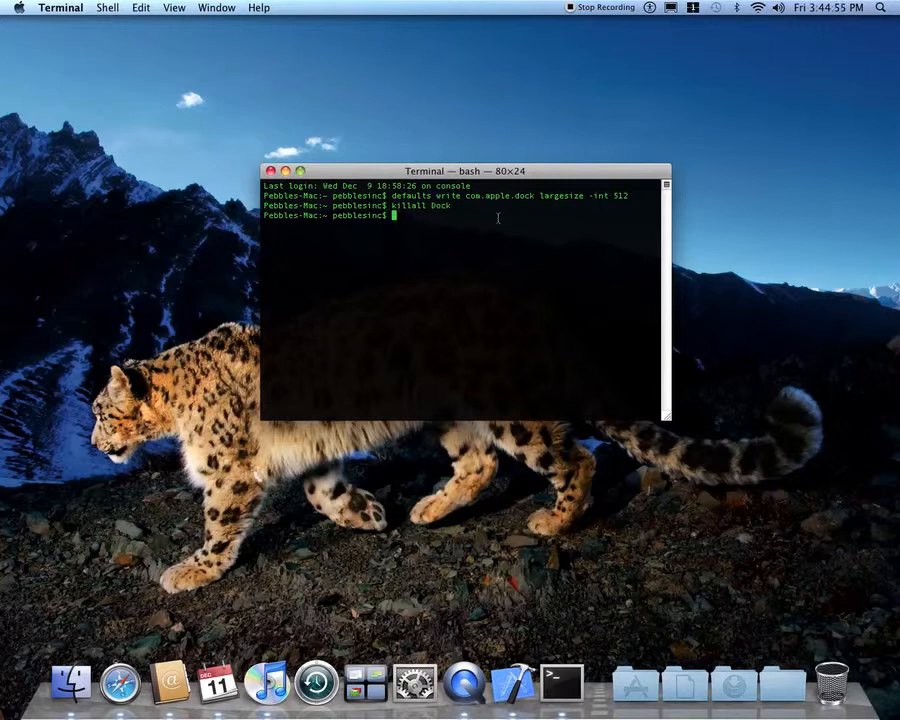
# Step: Run 'say hi' so the Mac speaks the word aloud
pyautogui.write('say')
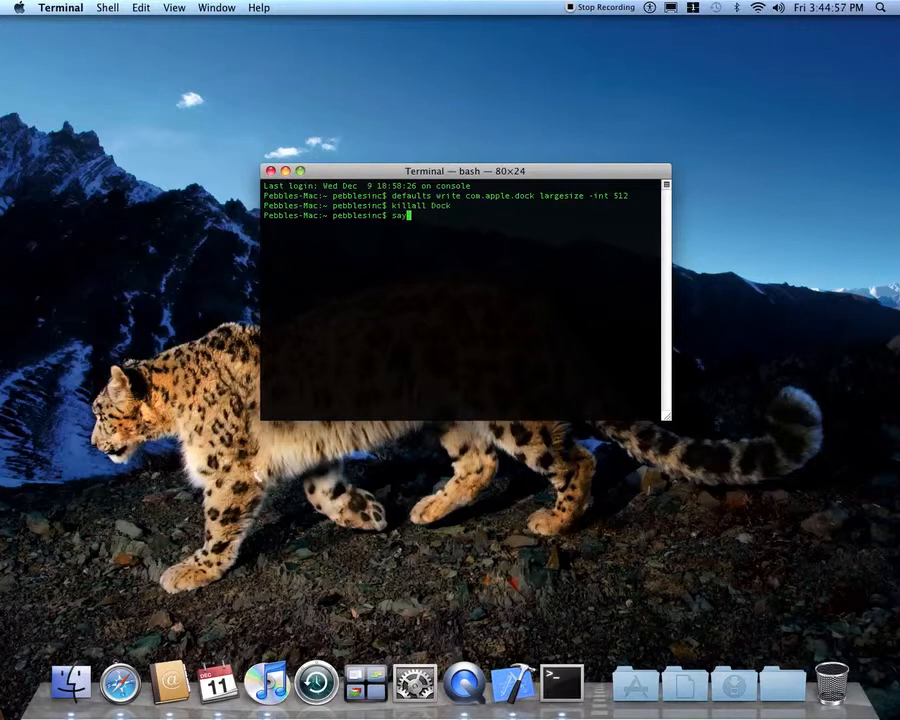
pyautogui.write('hi')
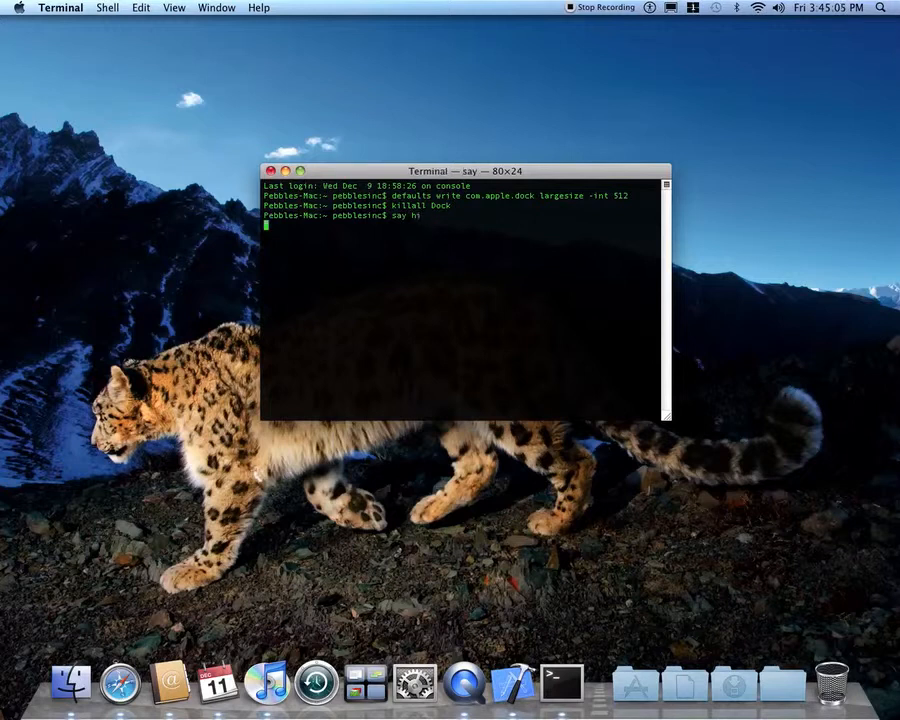
pyautogui.press('Return')
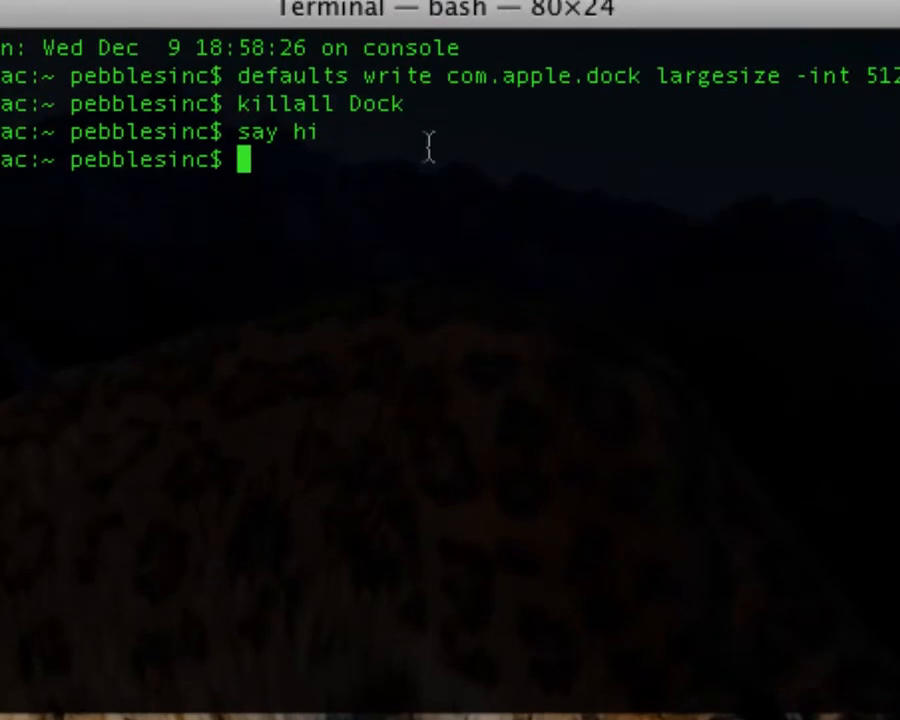
# Step: Run 'emacs' to bring up the GNU Emacs welcome screen
pyautogui.write('e')
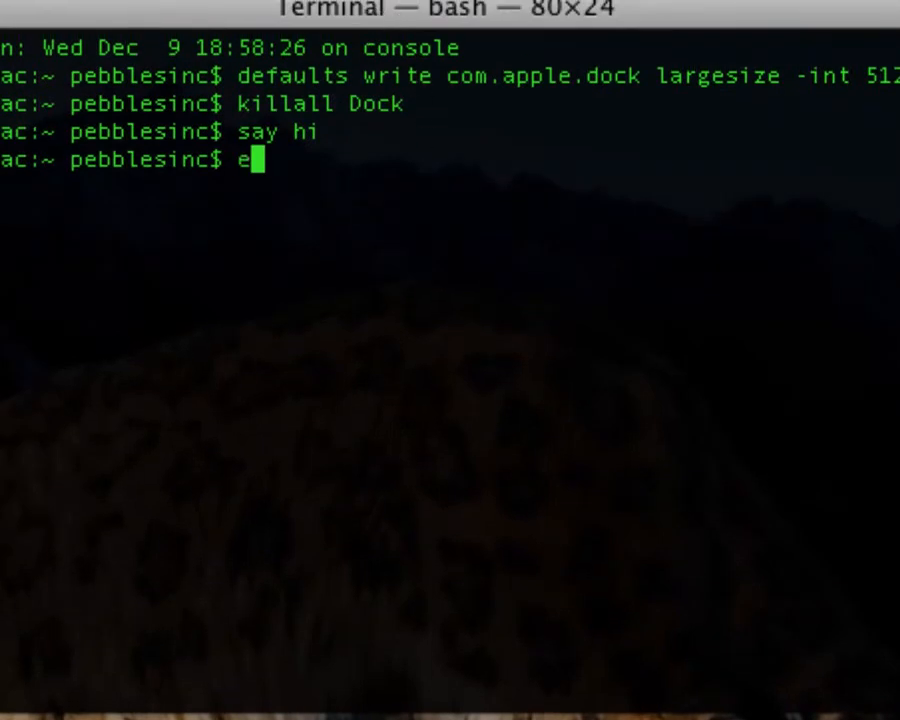
pyautogui.write('macs')
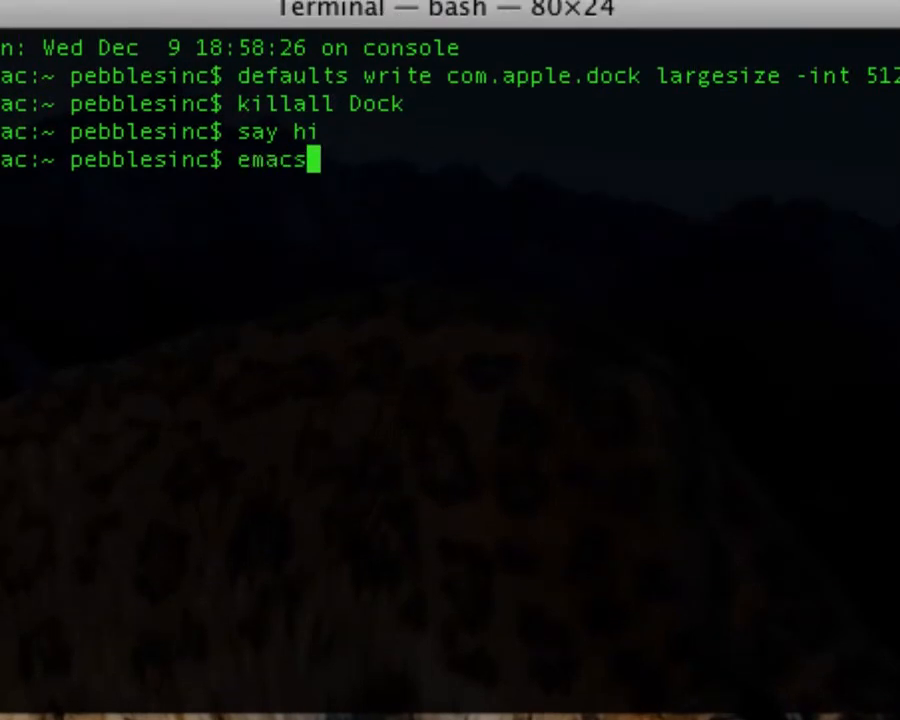
pyautogui.press('Return')
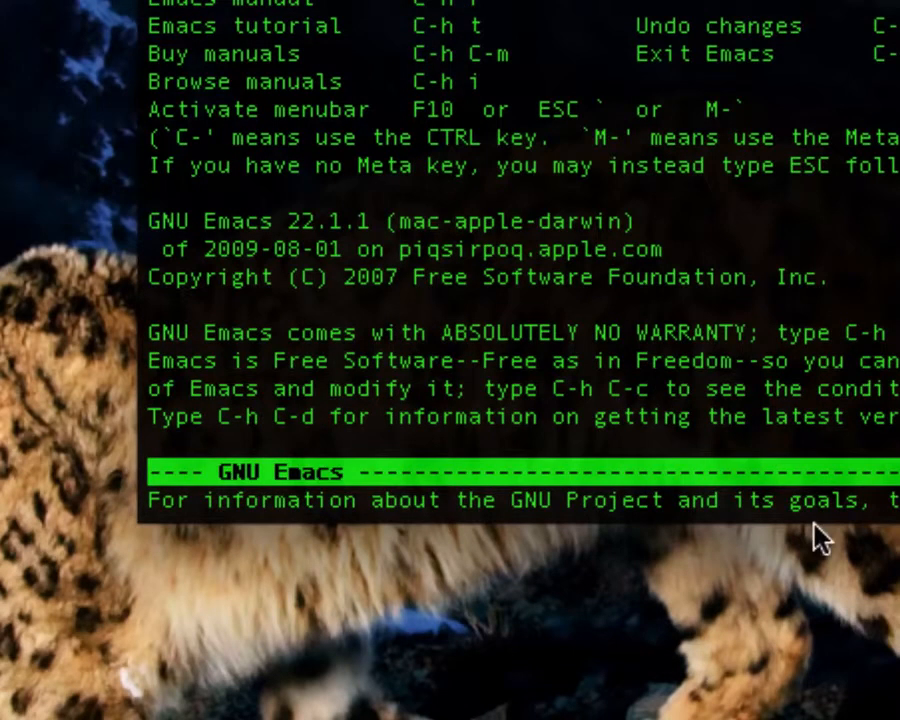
pyautogui.moveTo(584, 114)
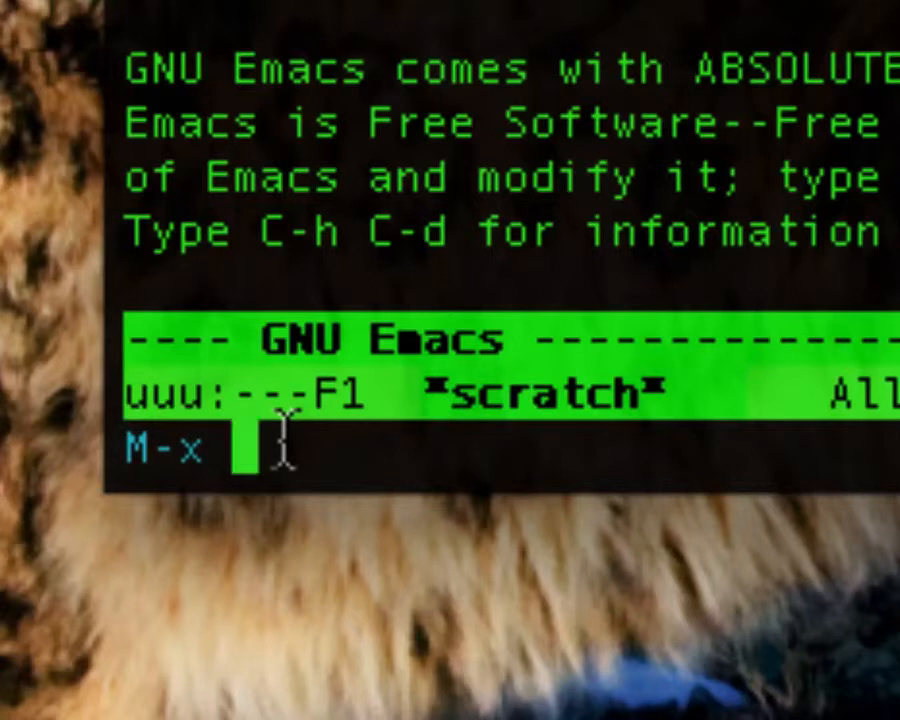
# Step: Start the built-in Tetris game via M-x tetris
pyautogui.write('tetr')
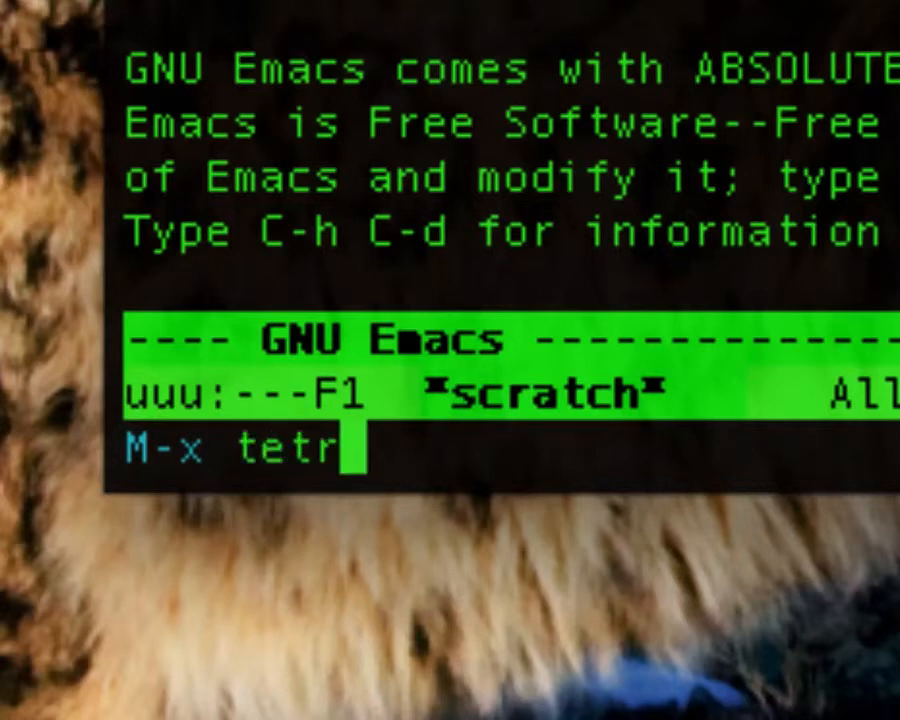
pyautogui.press('Return')
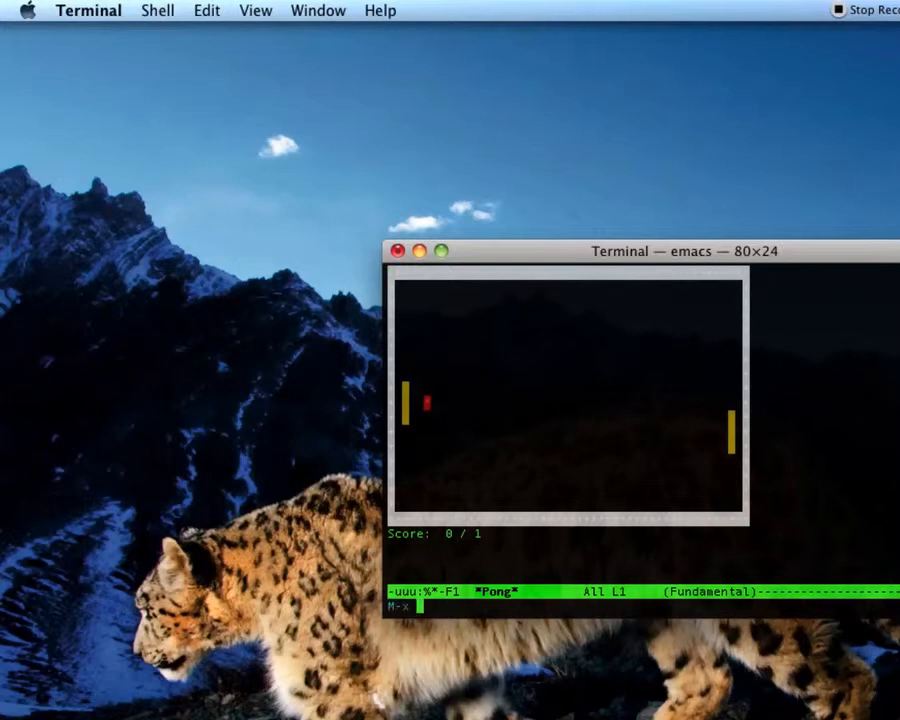
# Step: Start M-x snake and steer with the arrow keys until the score list appears
pyautogui.write('snak')
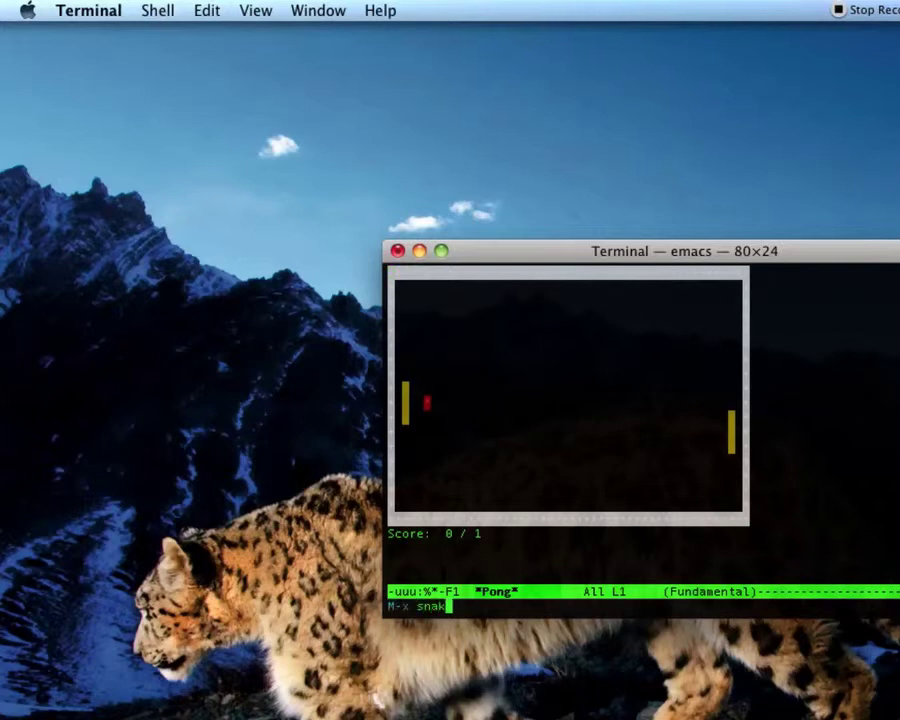
pyautogui.write('e')
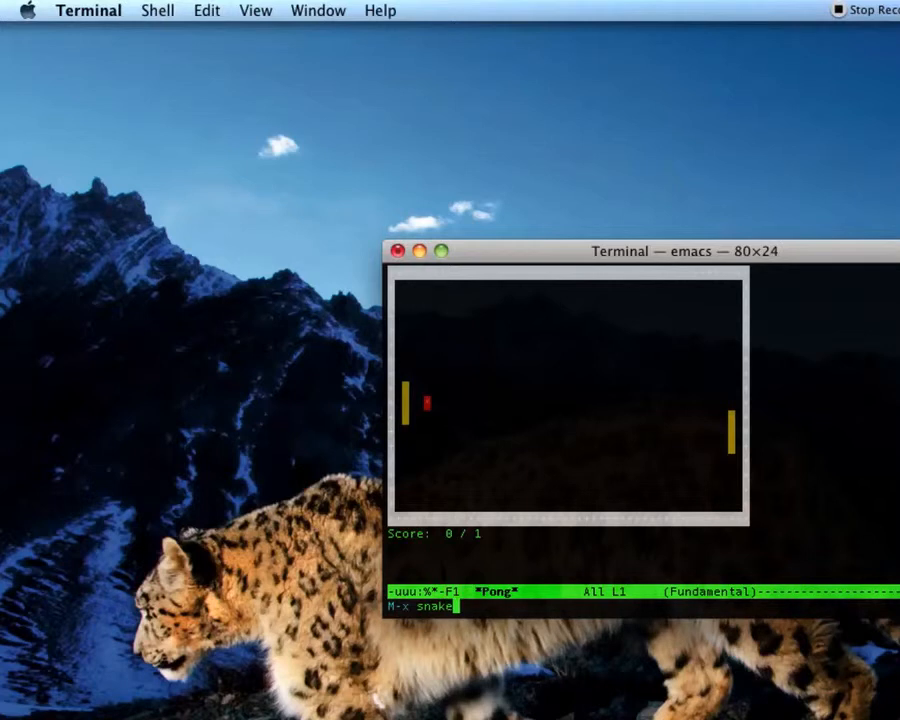
pyautogui.press('Return')
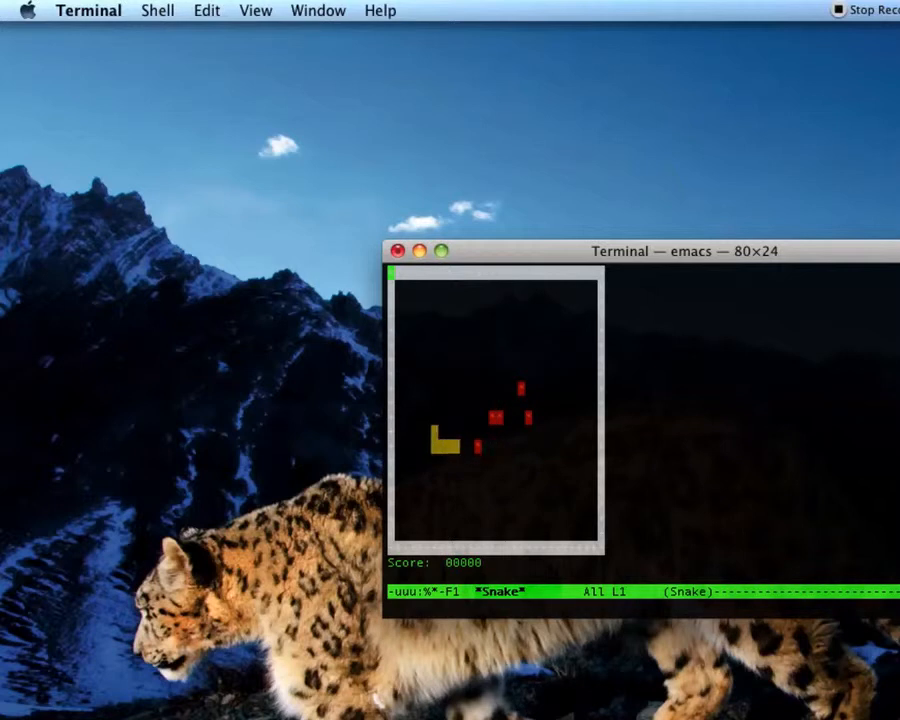
pyautogui.press('Right')
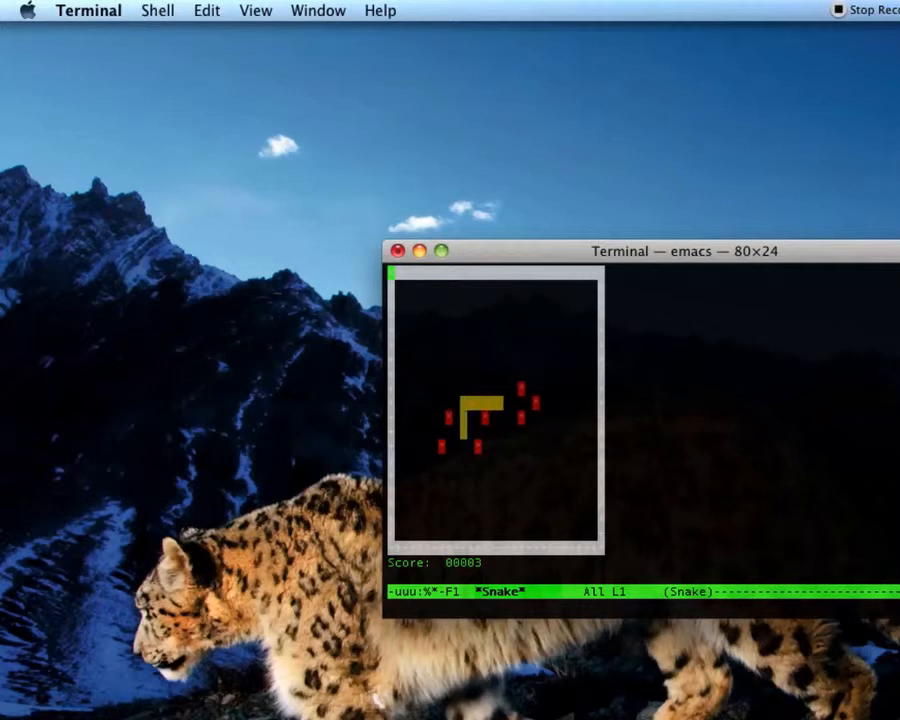
pyautogui.press('Down')
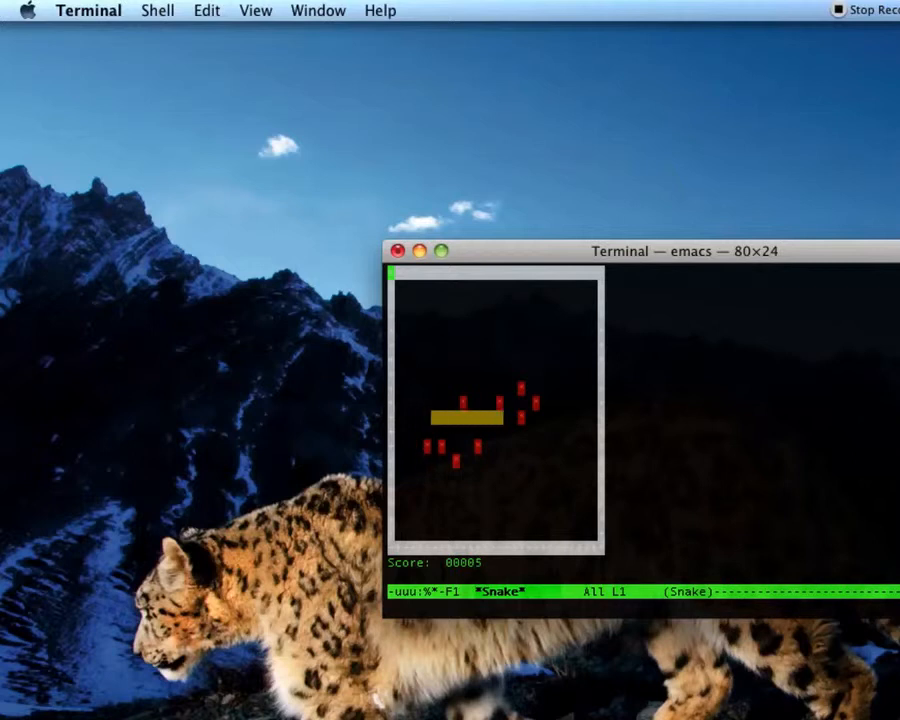
pyautogui.press('Up')
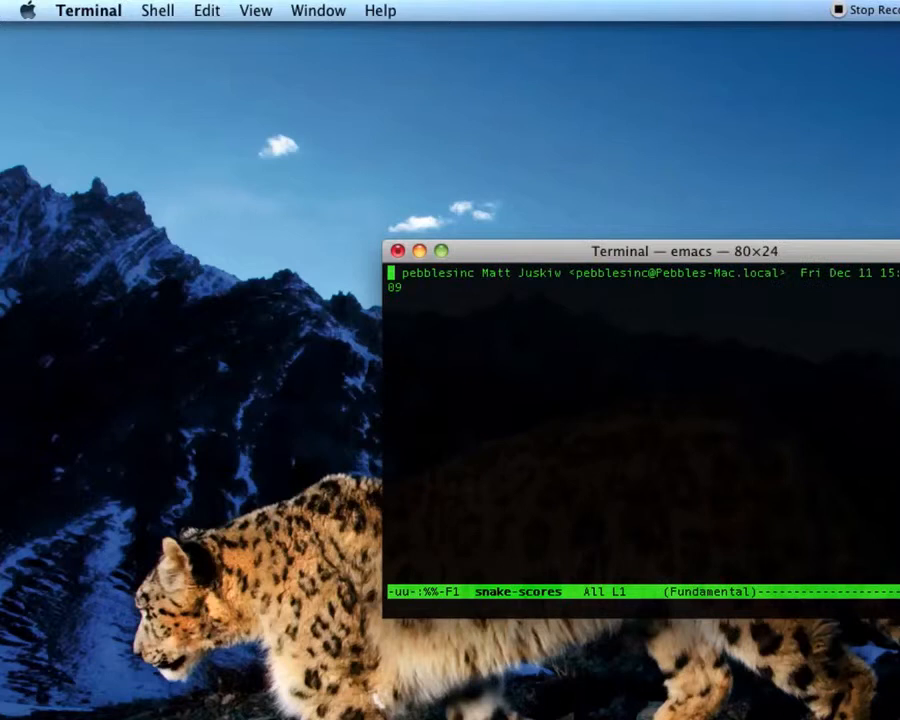
pyautogui.moveTo(424, 244)
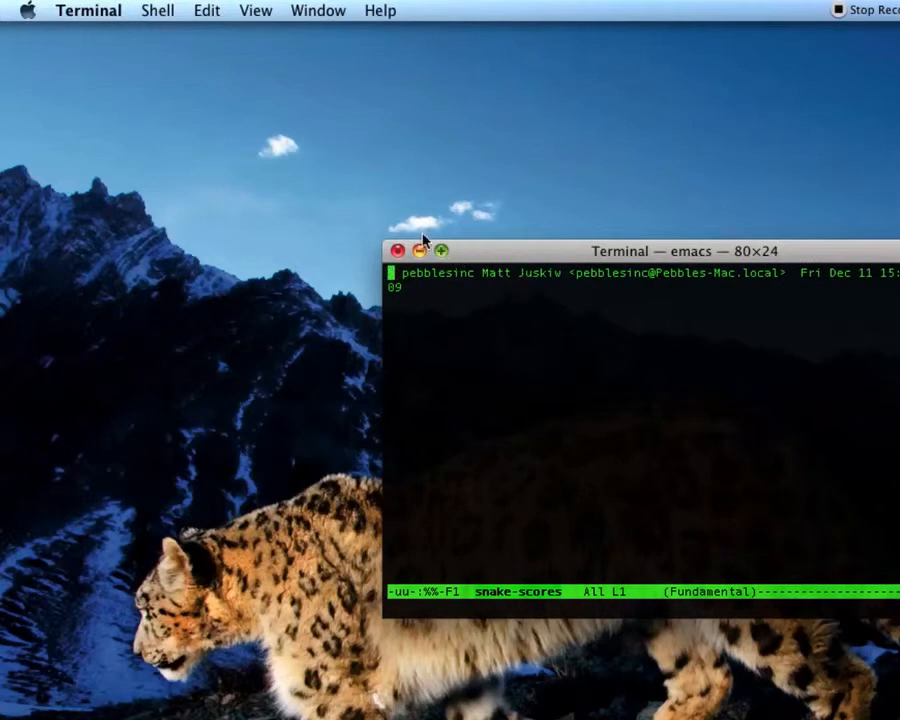
# Step: Close the emacs Terminal window and confirm ending its running processes
pyautogui.click(398, 250)
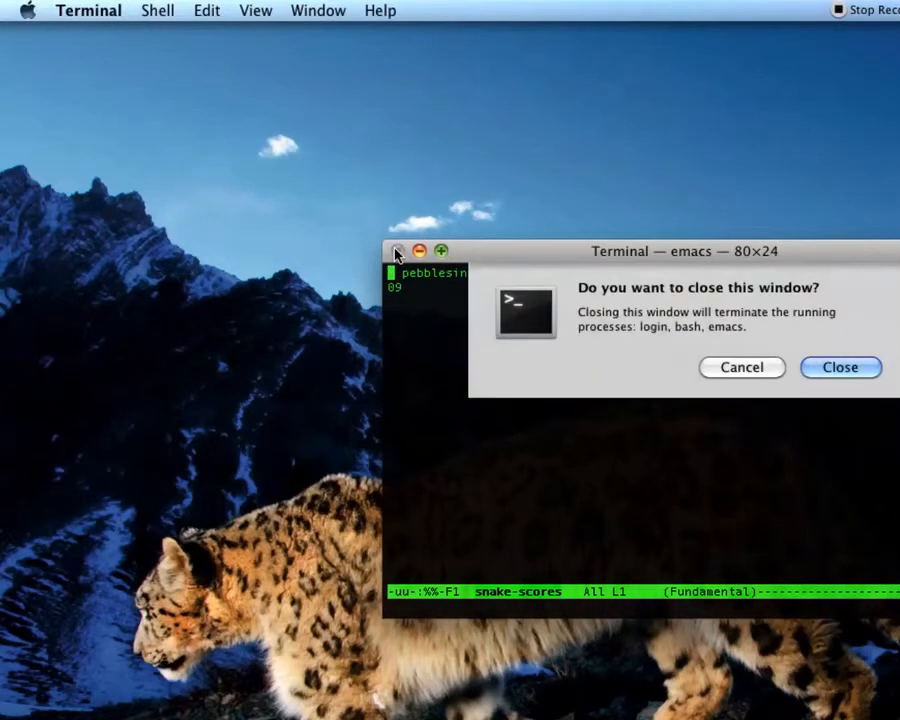
pyautogui.click(840, 368)
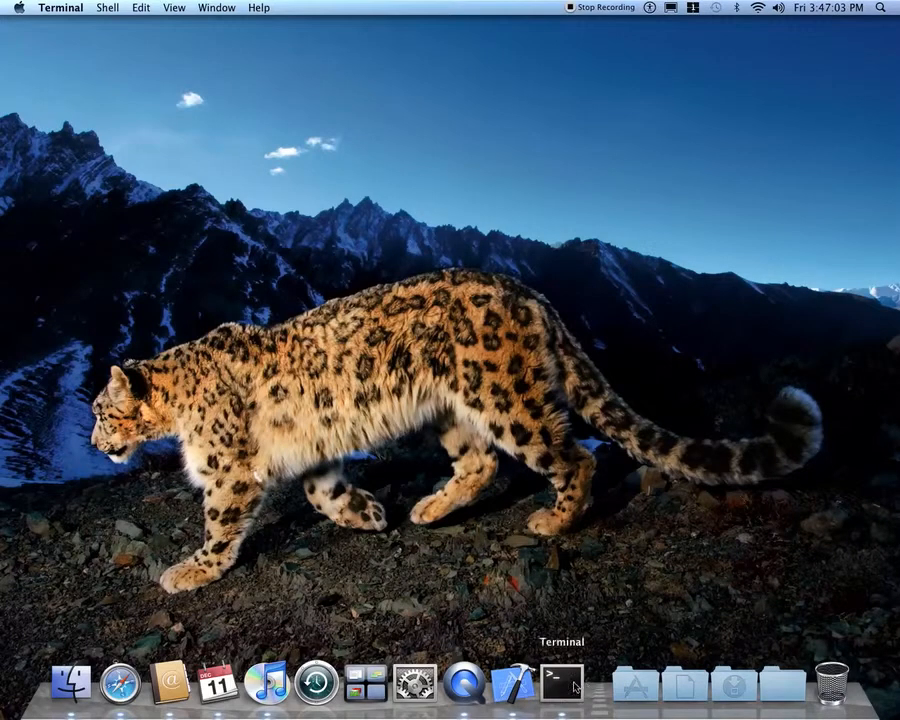
pyautogui.moveTo(70, 684)
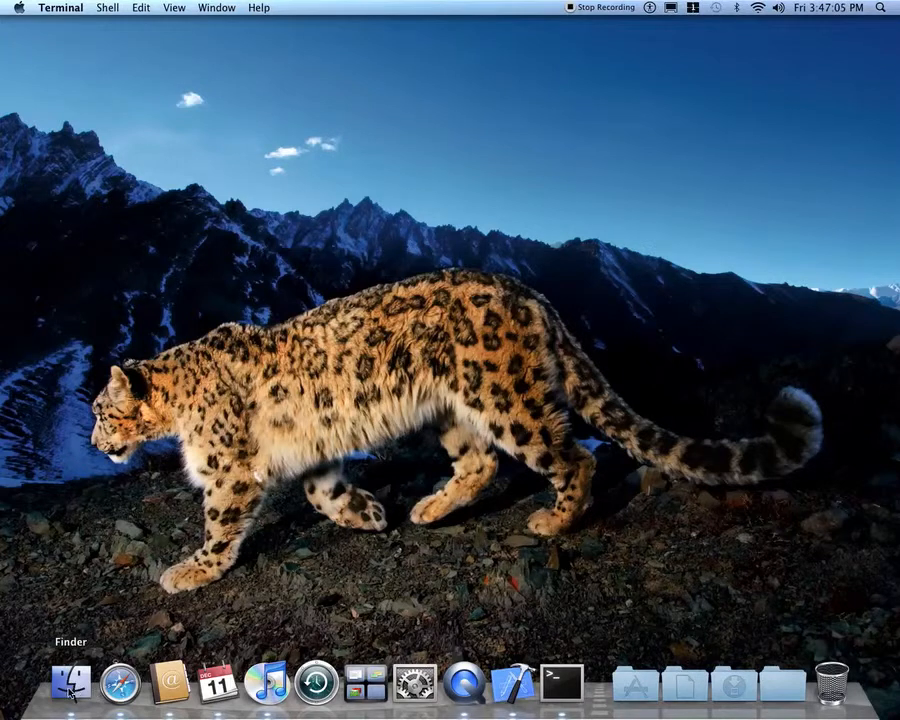
# Step: Browse in Finder from Macintosh HD into System and select its Library folder
pyautogui.click(72, 684)
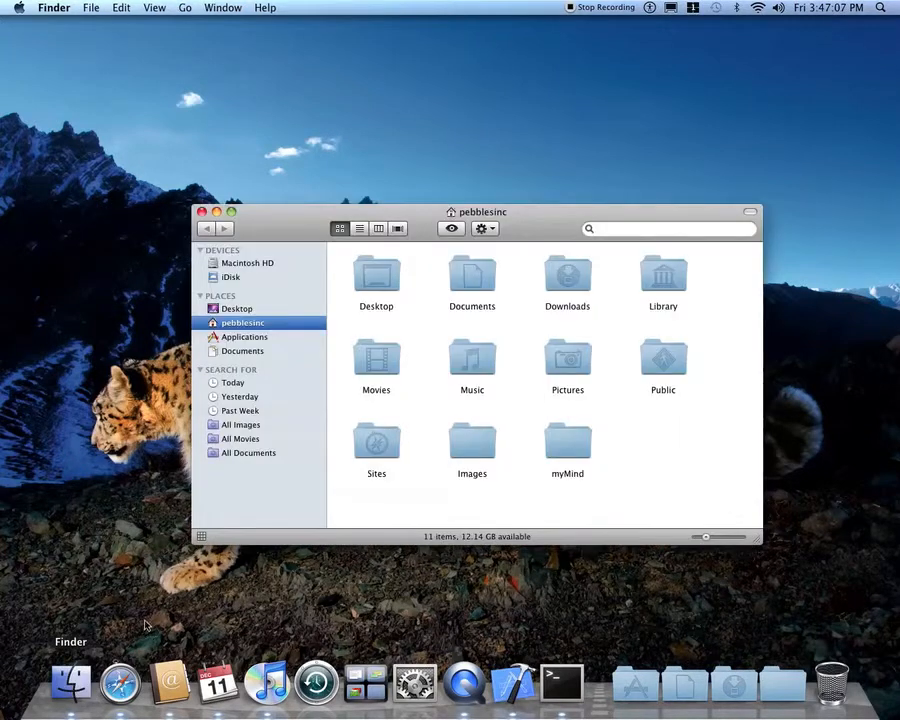
pyautogui.click(248, 262)
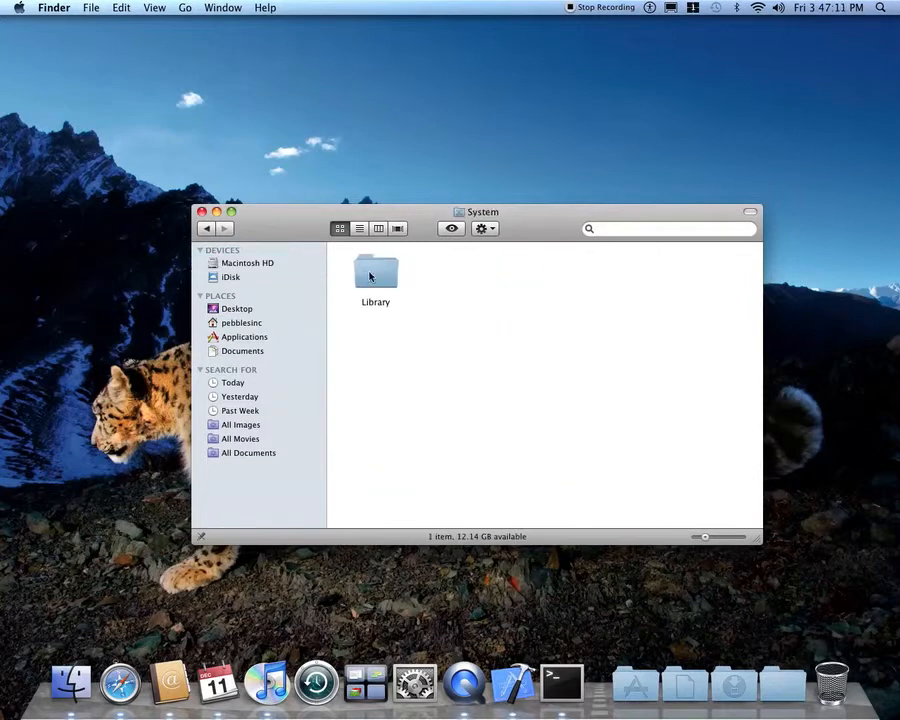
pyautogui.click(560, 684)
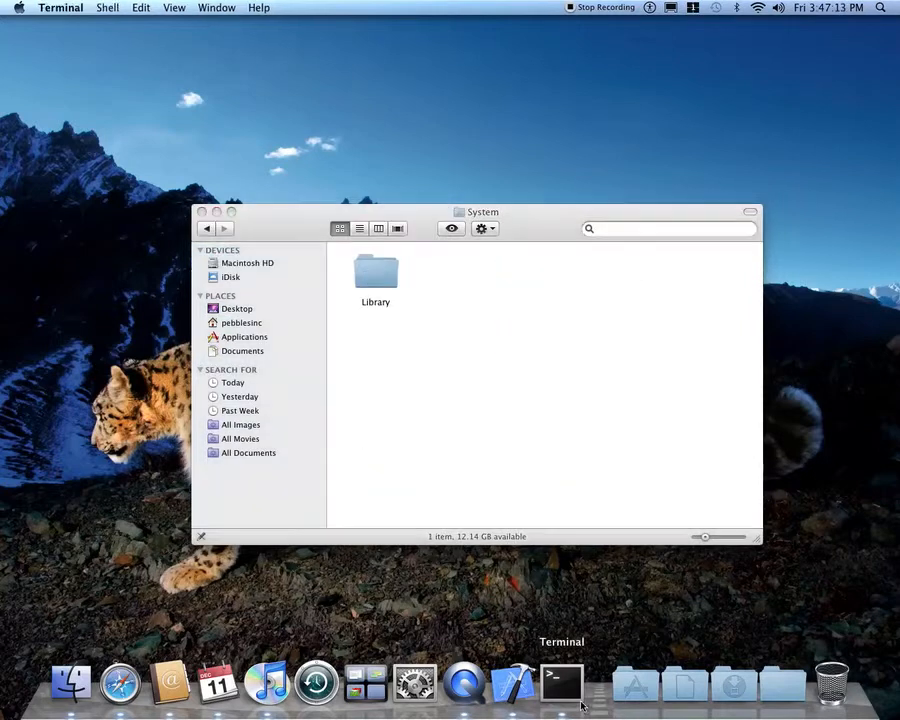
# Step: Start a new Terminal window and enter the path /System/Library/Frameworks
pyautogui.click(560, 684)
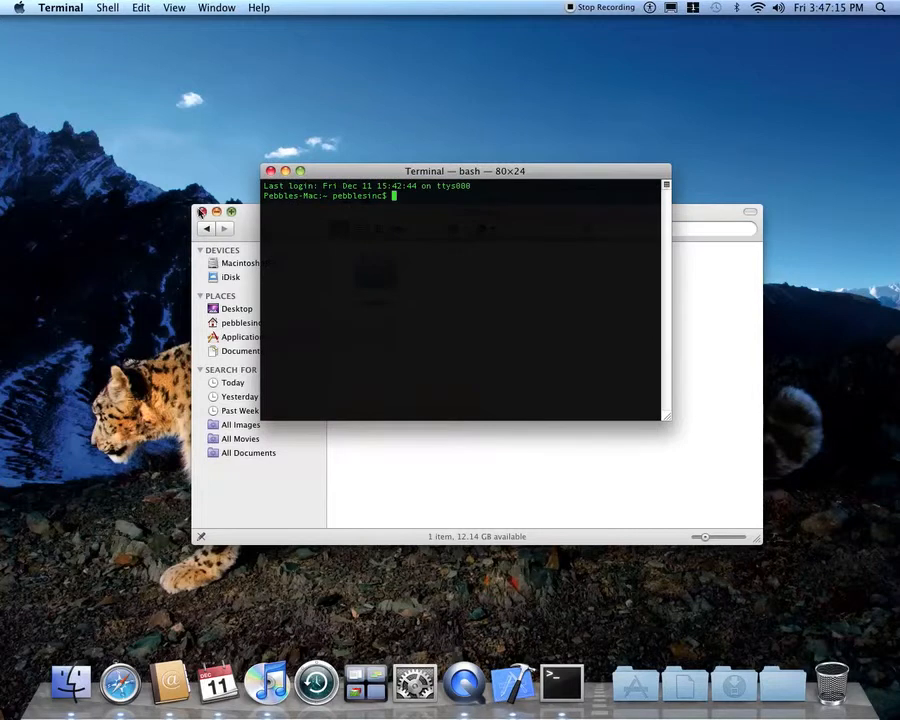
pyautogui.click(200, 212)
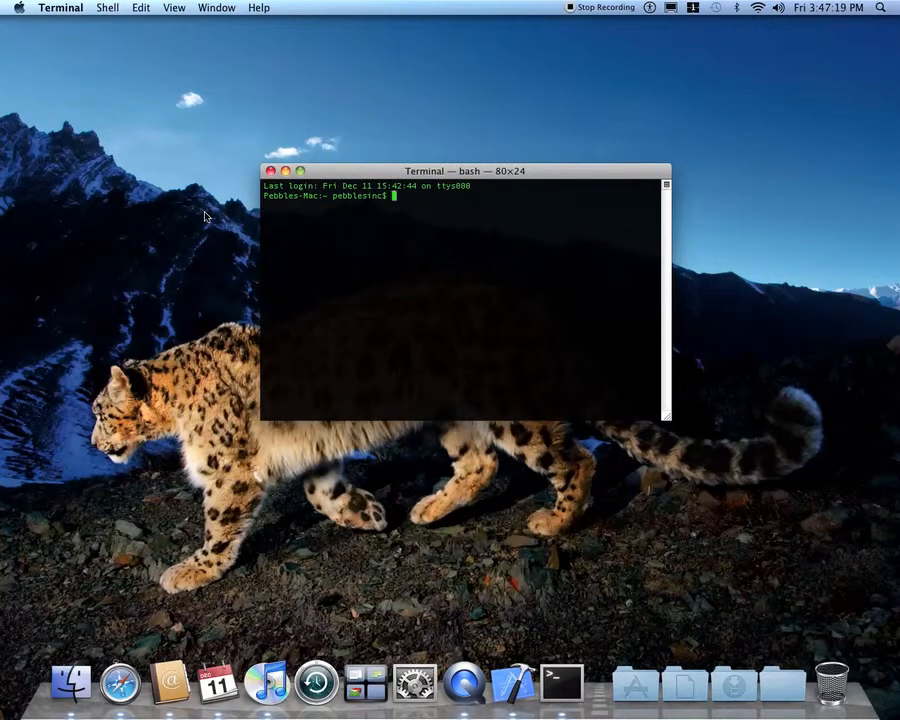
pyautogui.write('/System/')
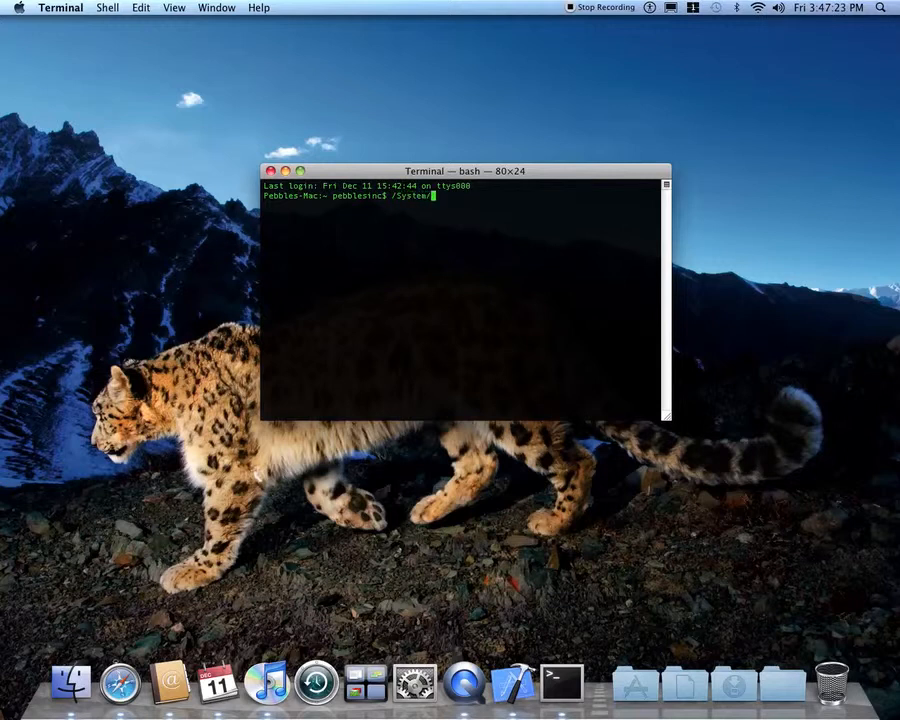
pyautogui.write('Libr')
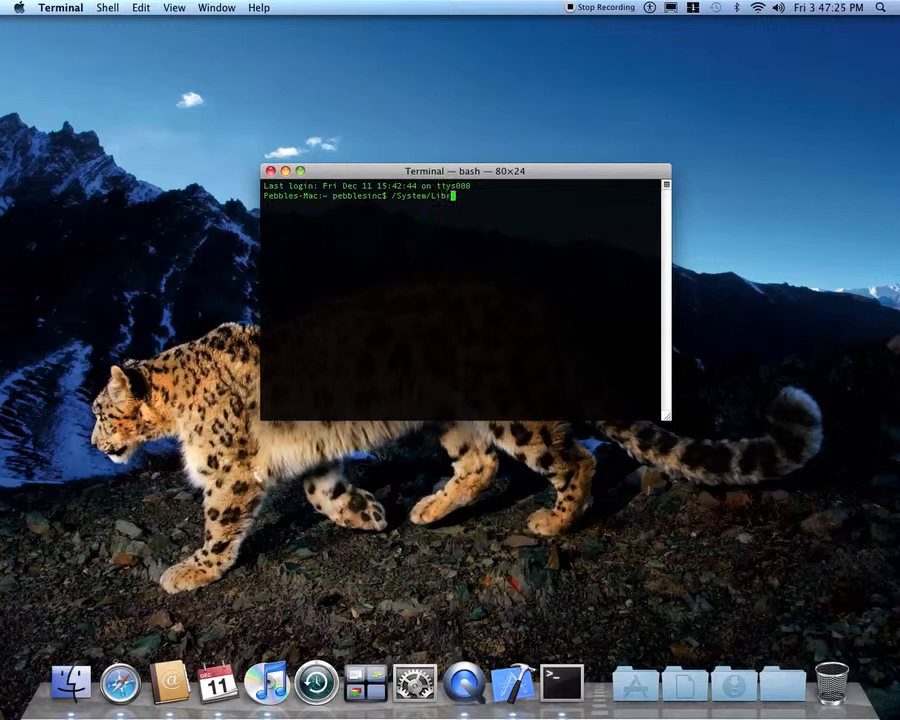
pyautogui.write('ary/')
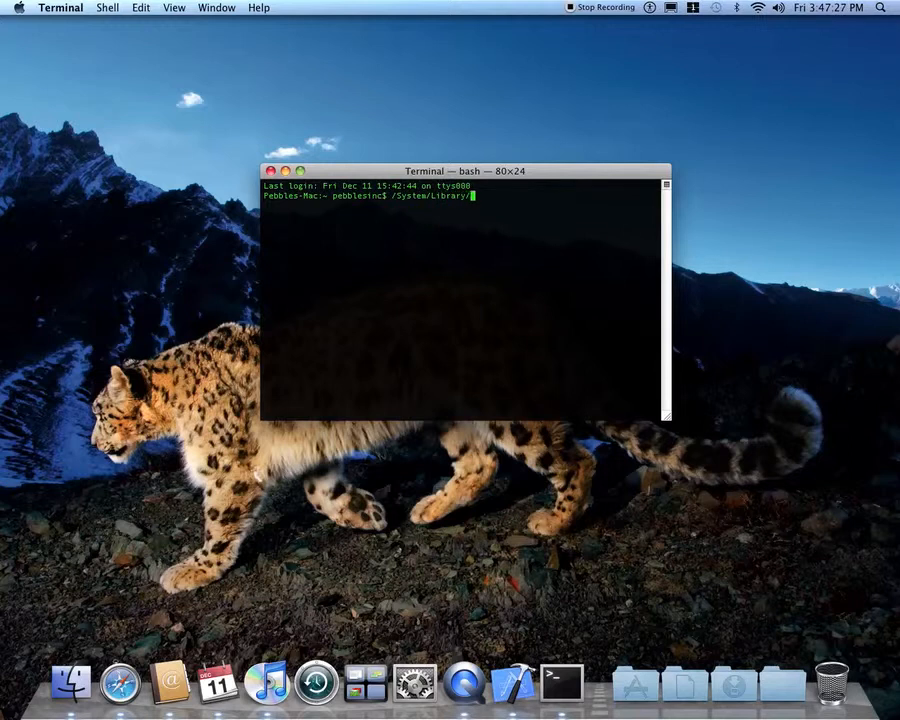
pyautogui.write('Framewo')
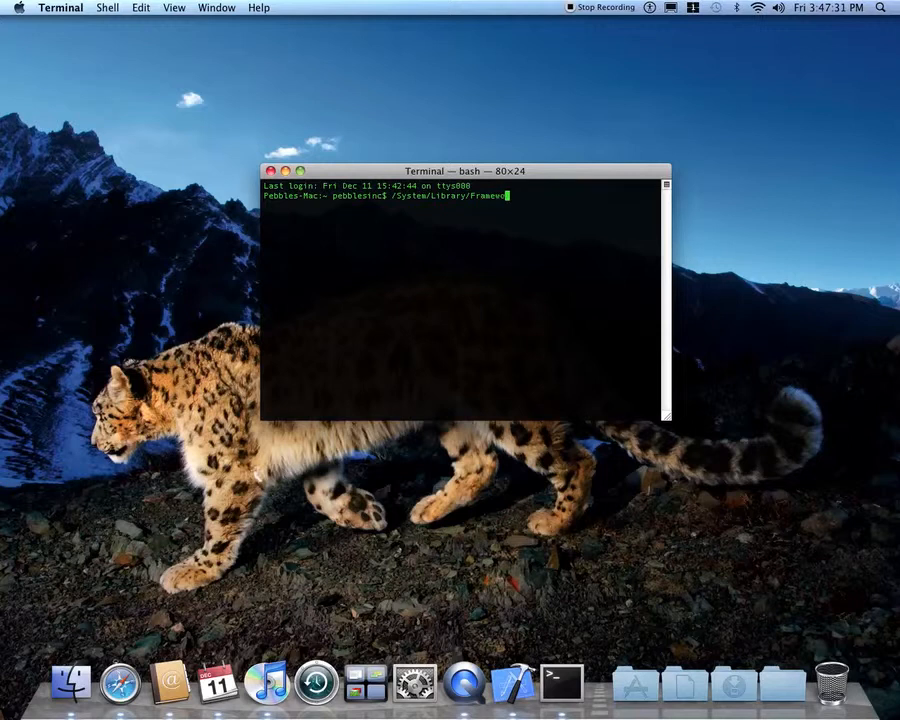
pyautogui.press('backspace')
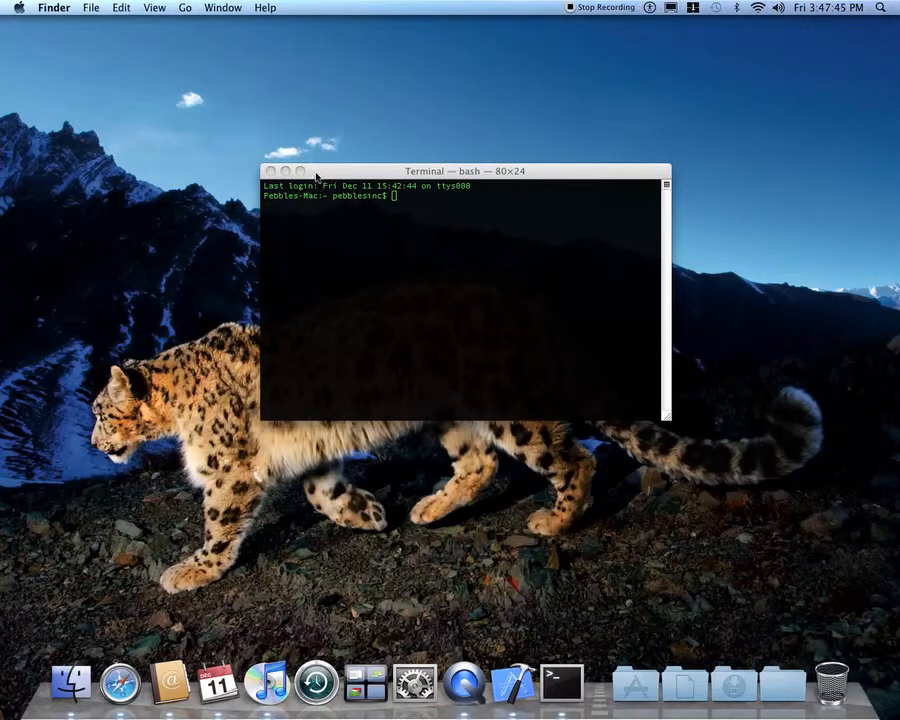
# Step: Minimize the Terminal bash window into the Dock in slow motion and restore it
pyautogui.click(460, 300)
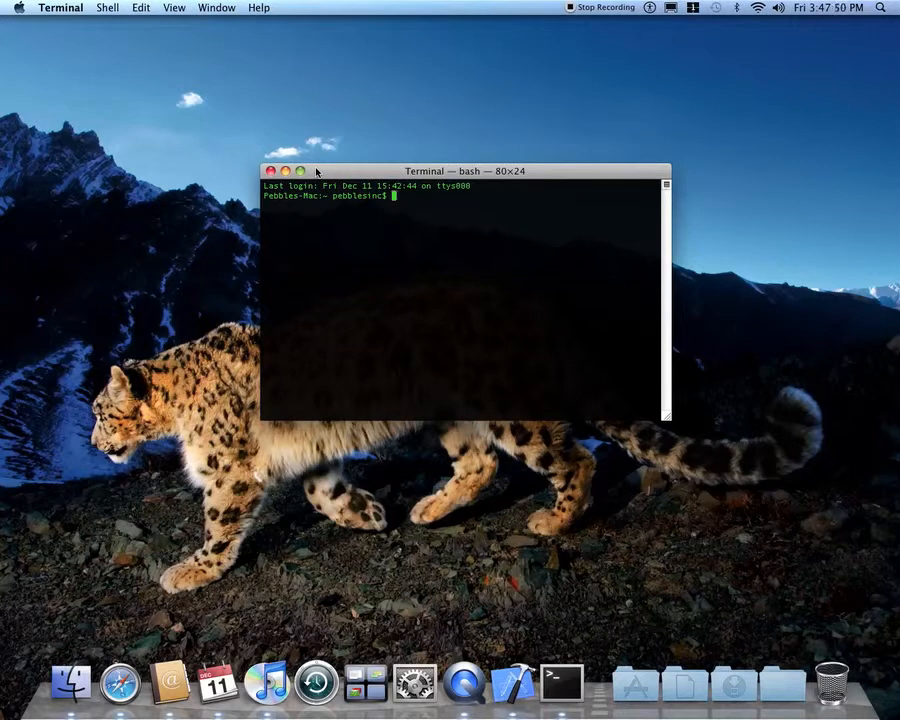
pyautogui.moveTo(336, 178)
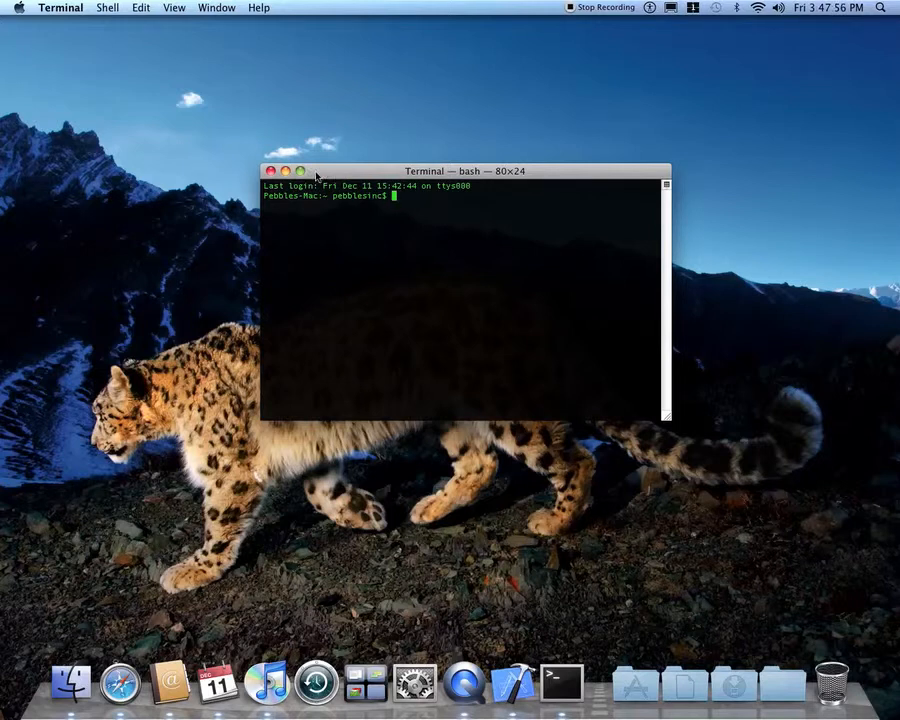
pyautogui.moveTo(360, 176)
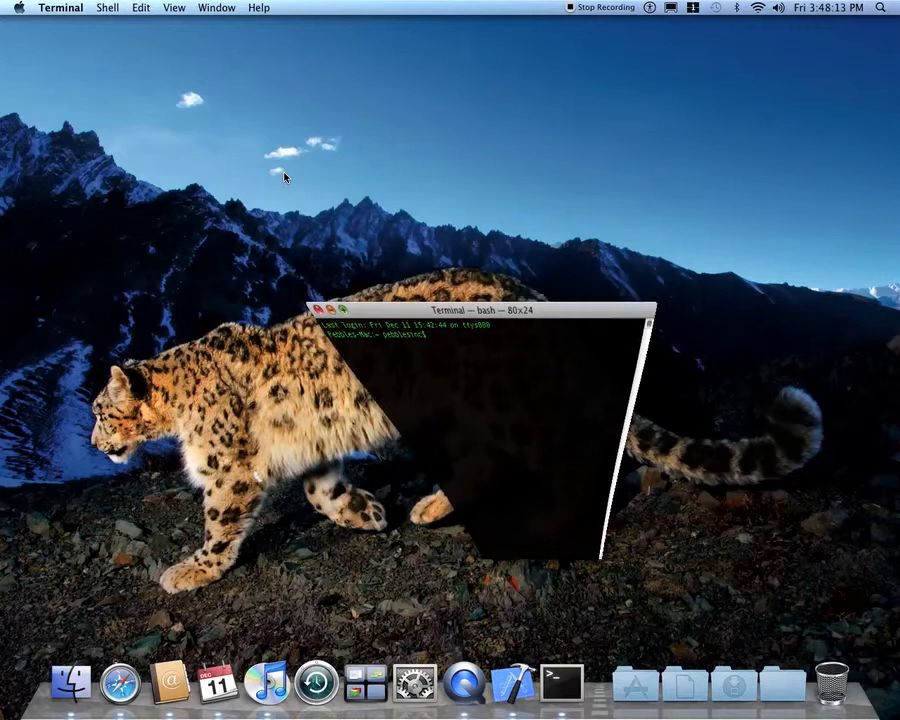
pyautogui.click(328, 310)
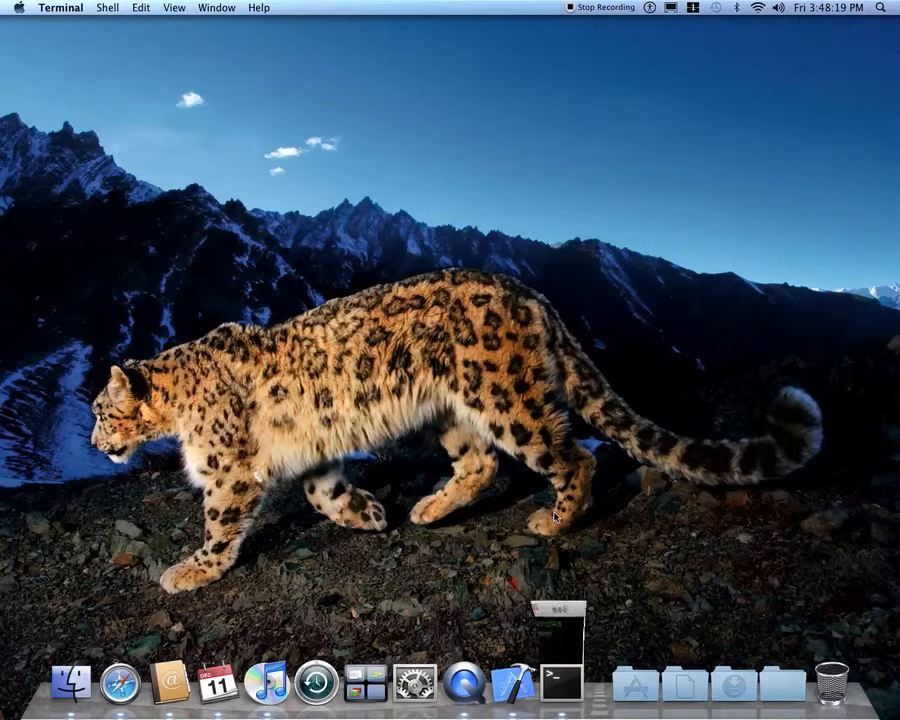
pyautogui.click(560, 684)
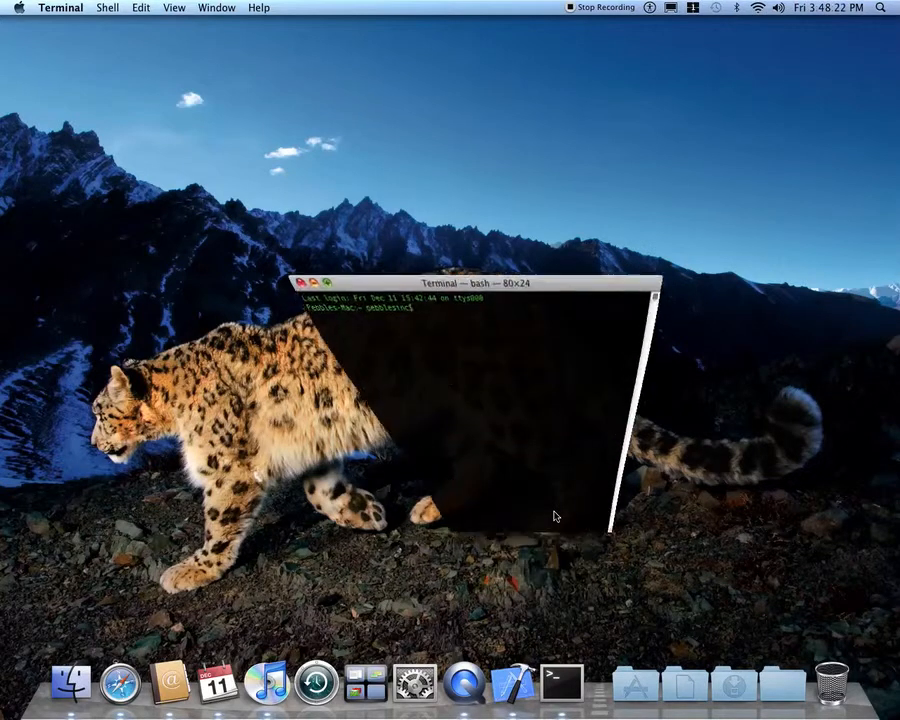
# Step: Reposition the bash window and line up the killall Dock command at the prompt
pyautogui.moveTo(460, 284); pyautogui.dragTo(466, 172)
pyautogui.write('killall')
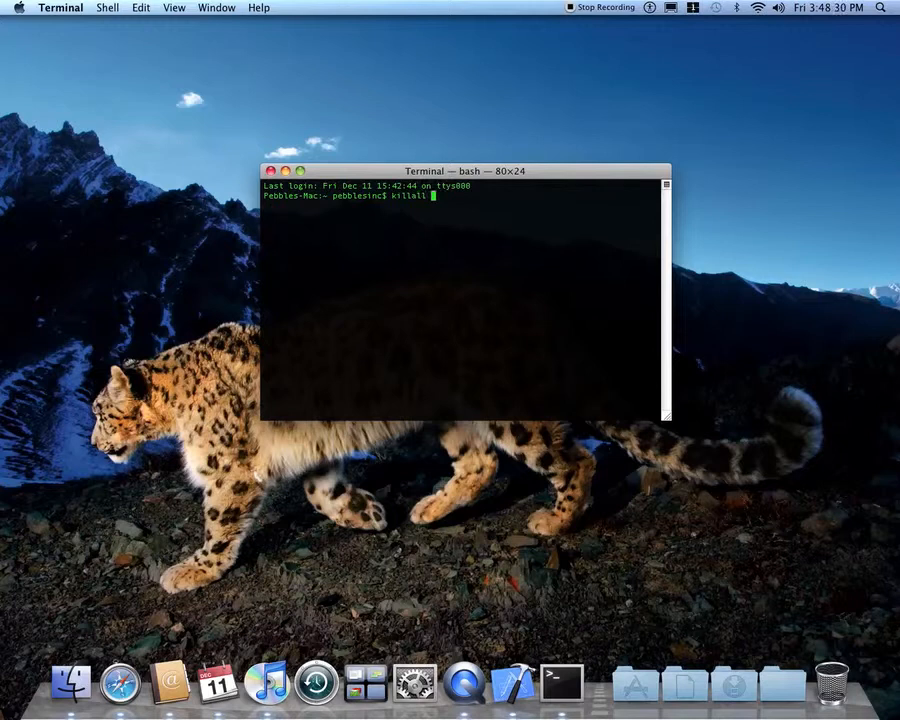
pyautogui.write('Dock')
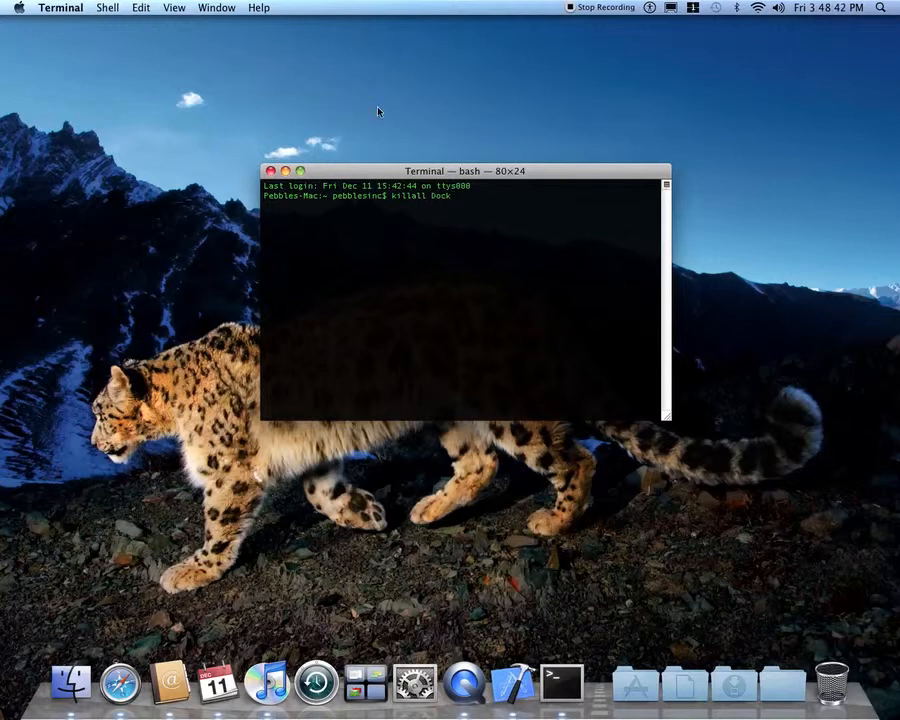
pyautogui.moveTo(288, 172)
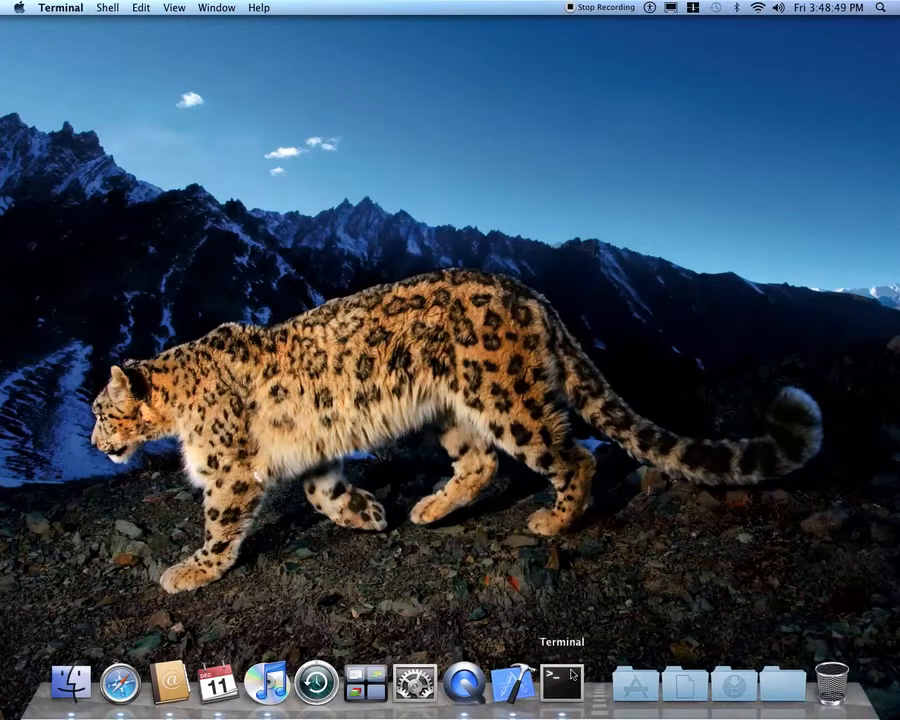
# Step: Run killall Dock, switch to System Preferences' Show All view, then close it
pyautogui.click(560, 684)
pyautogui.write('killall Dock')
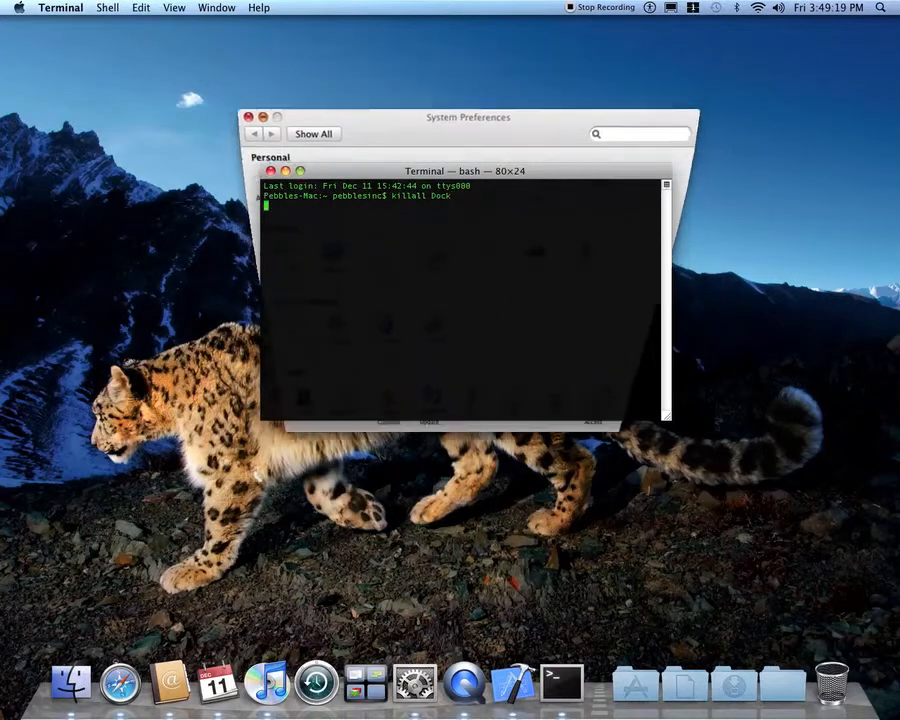
pyautogui.press('Return')
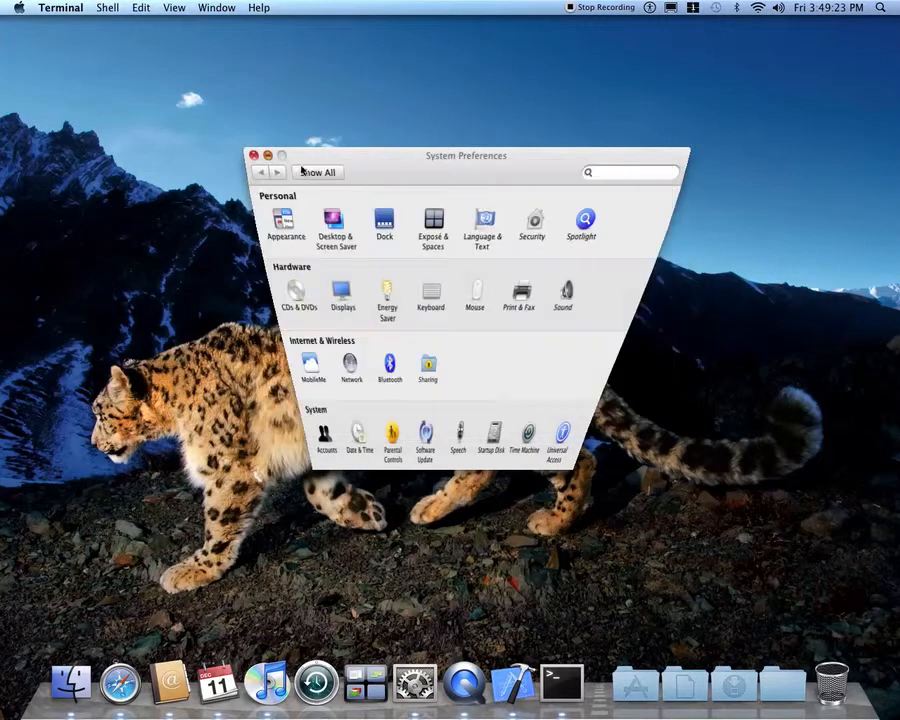
pyautogui.click(628, 172)
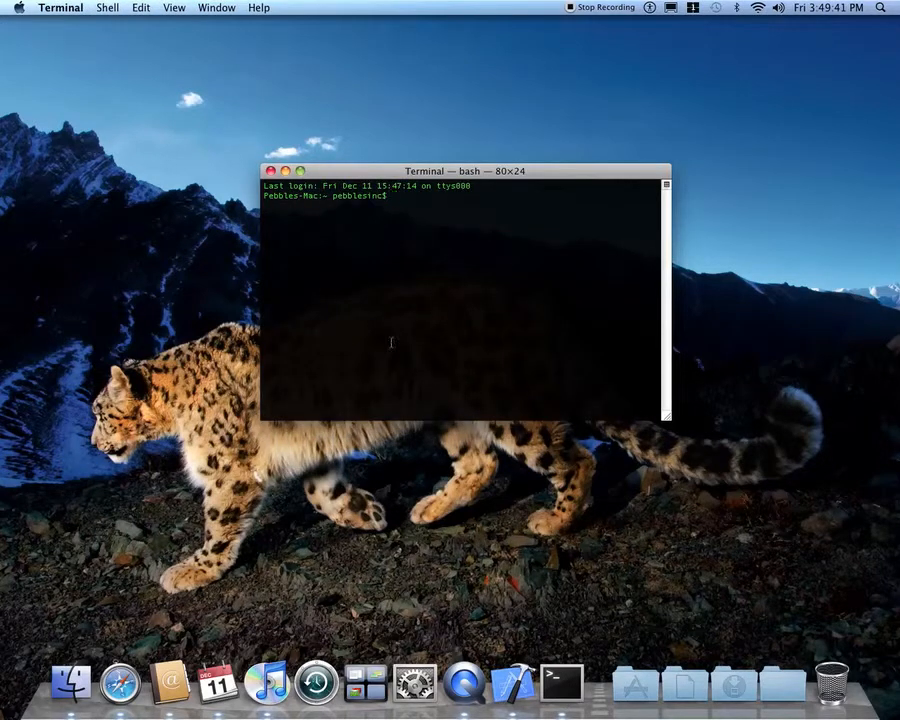
pyautogui.moveTo(636, 684)
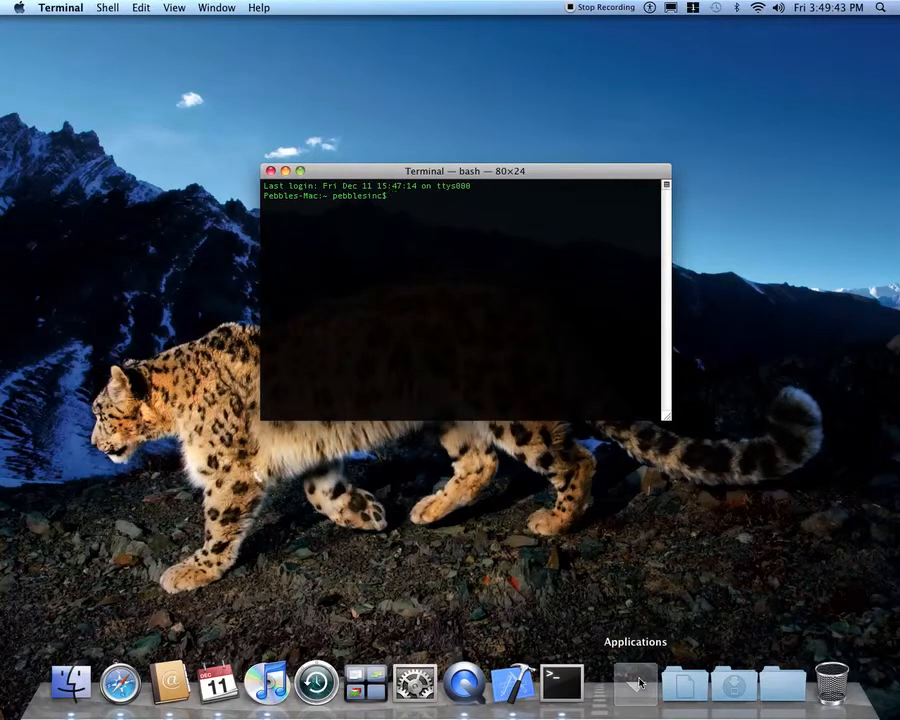
# Step: Show the Applications folder from the Dock to reach a fresh Terminal window
pyautogui.click(636, 684)
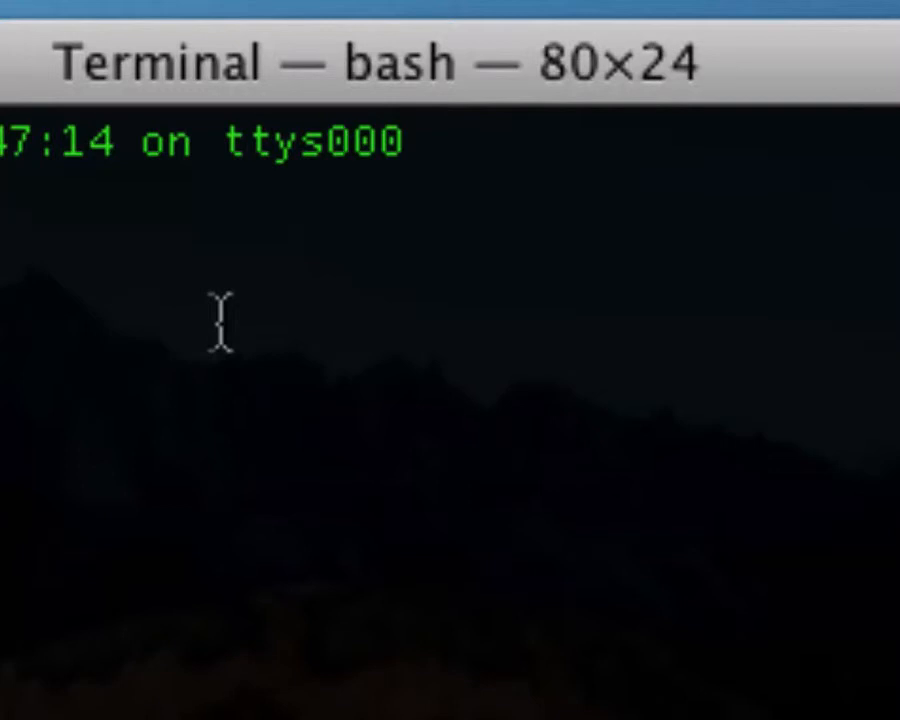
# Step: Run 'defaults write com.apple.dashboard mcx-disabled -boolean NO' to re-enable Dashboard
pyautogui.write('defau')
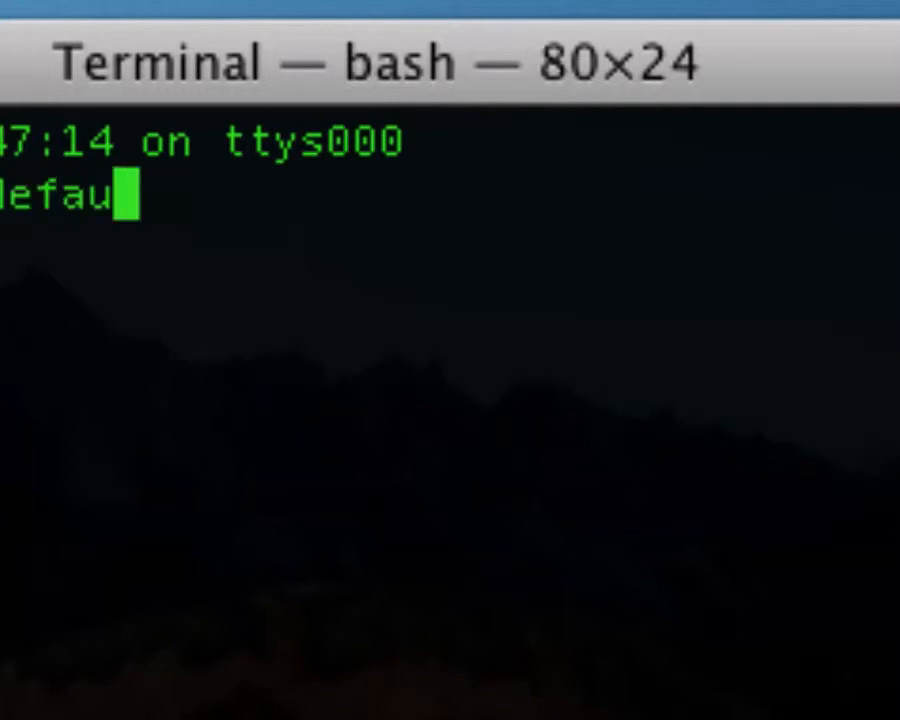
pyautogui.write('lts')
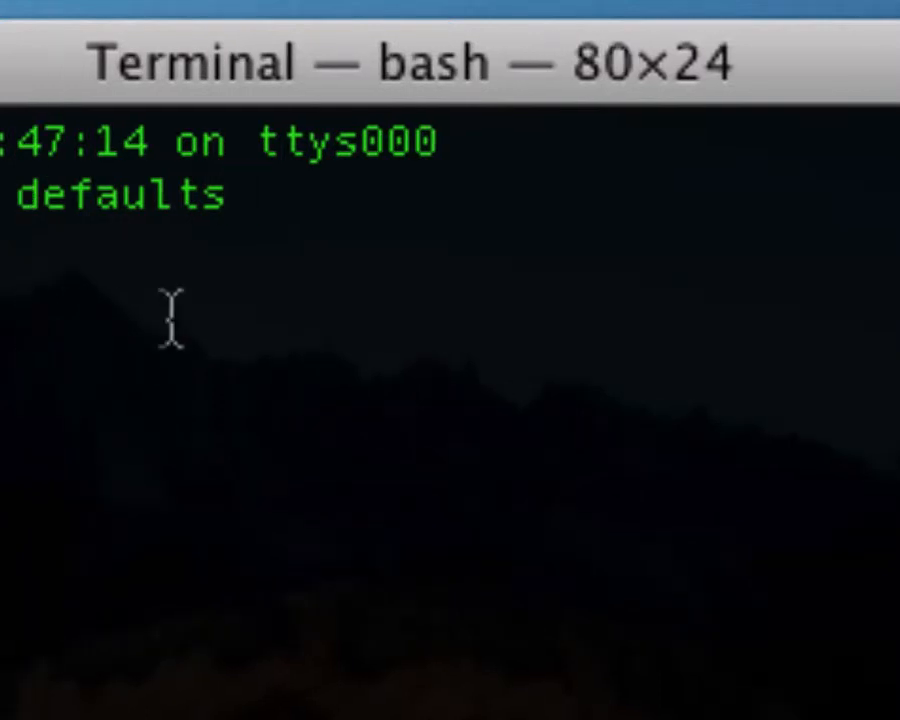
pyautogui.write('writ')
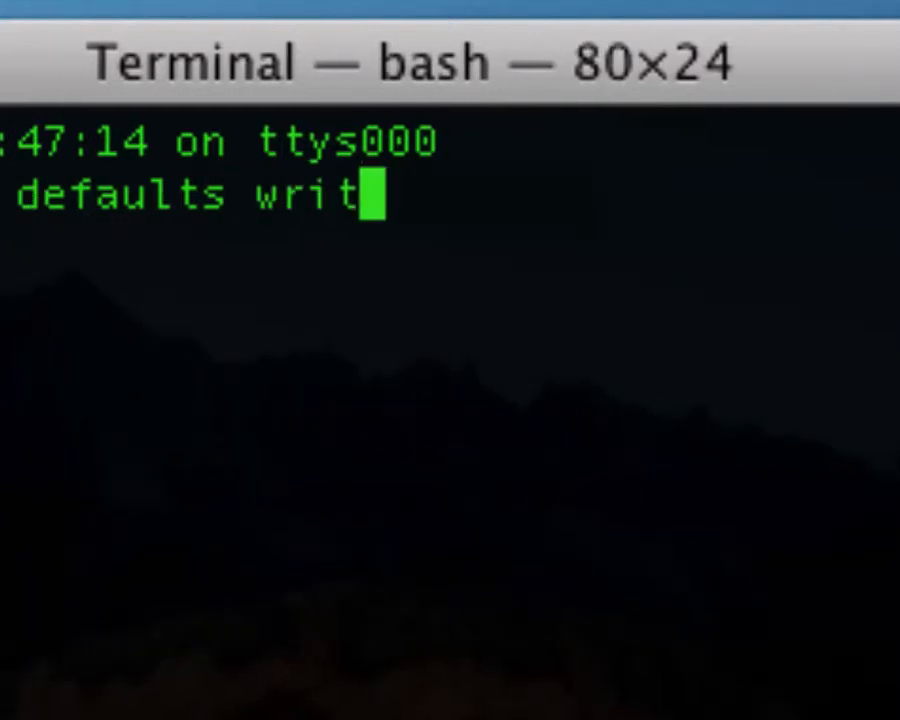
pyautogui.write('e co')
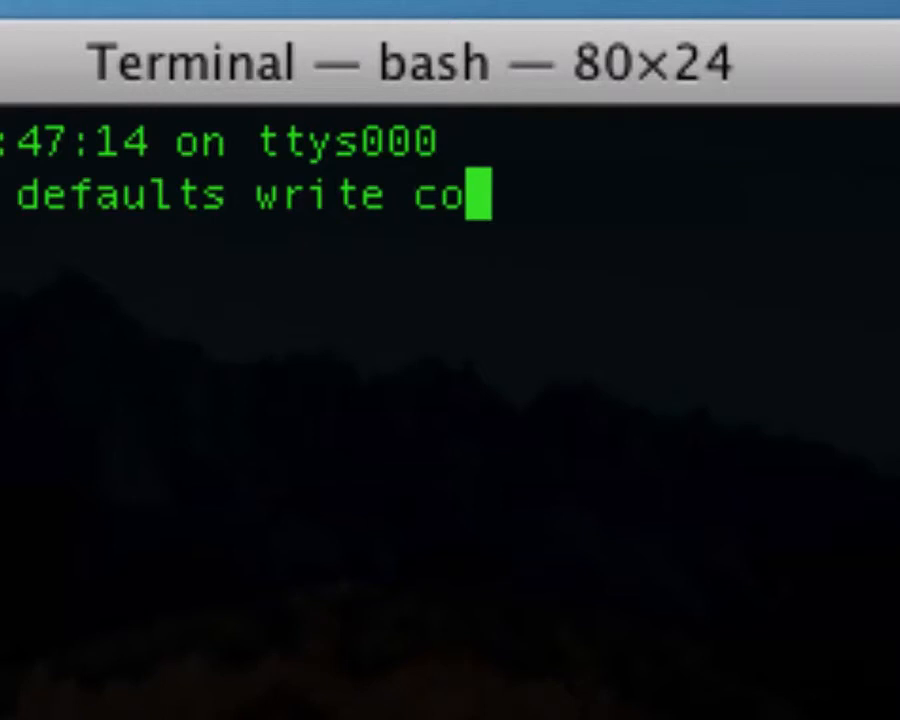
pyautogui.write('m.app')
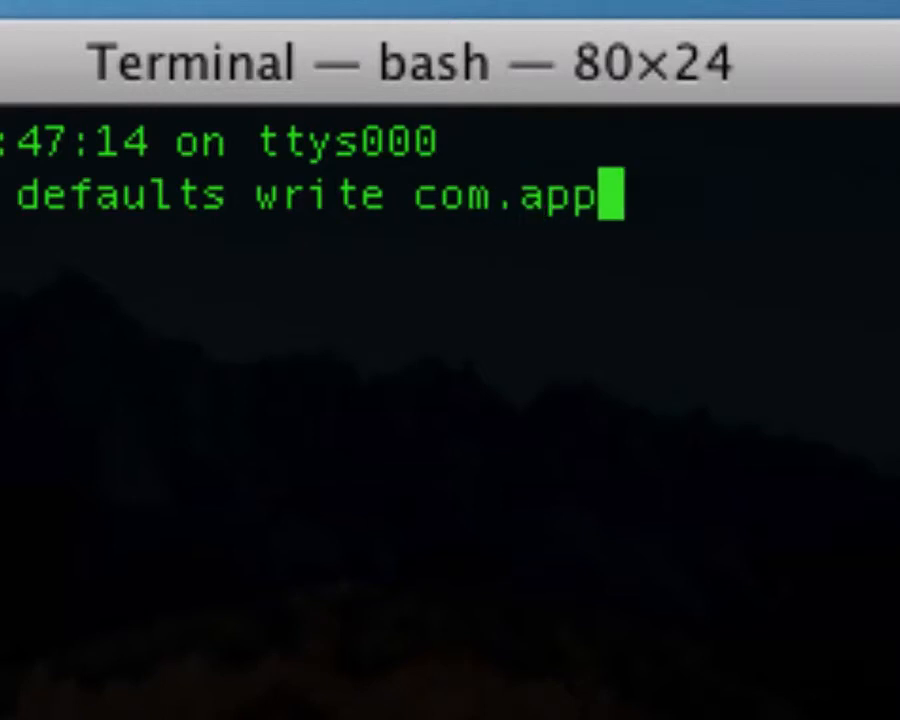
pyautogui.write('le.das')
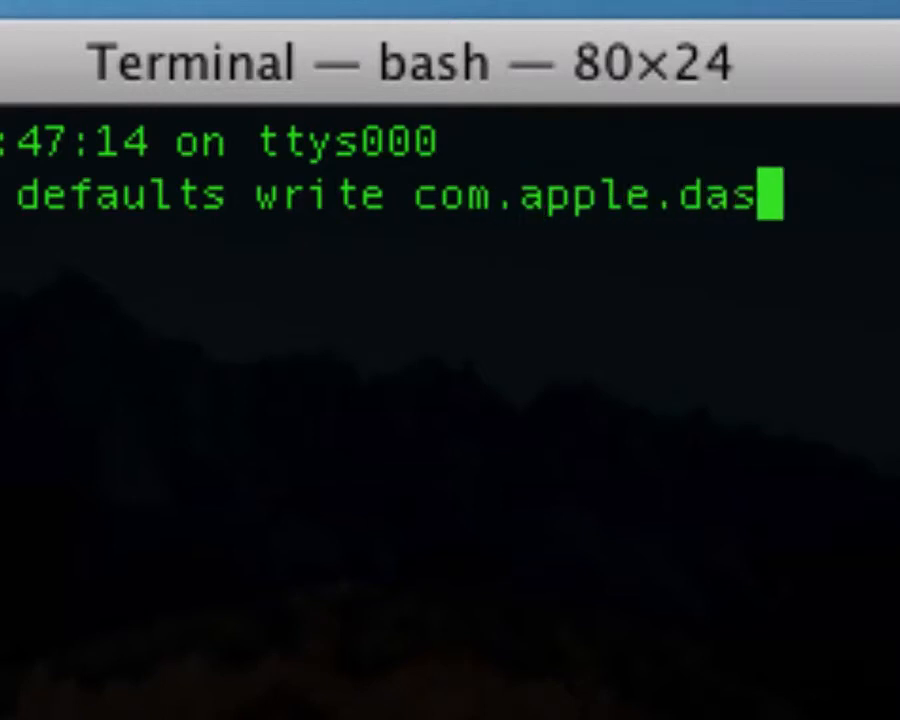
pyautogui.write('hboar')
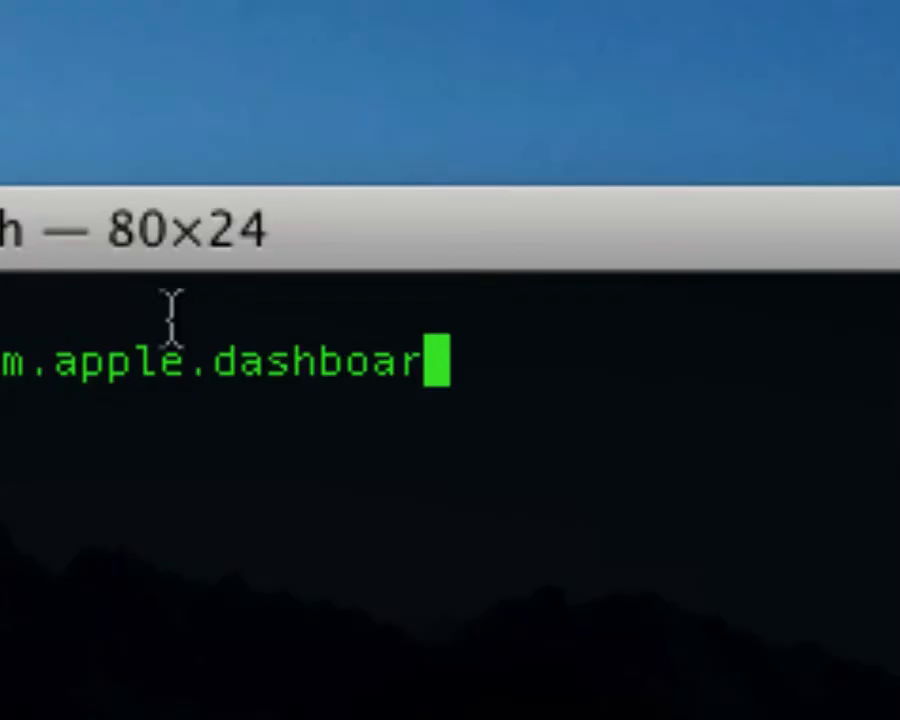
pyautogui.write('d')
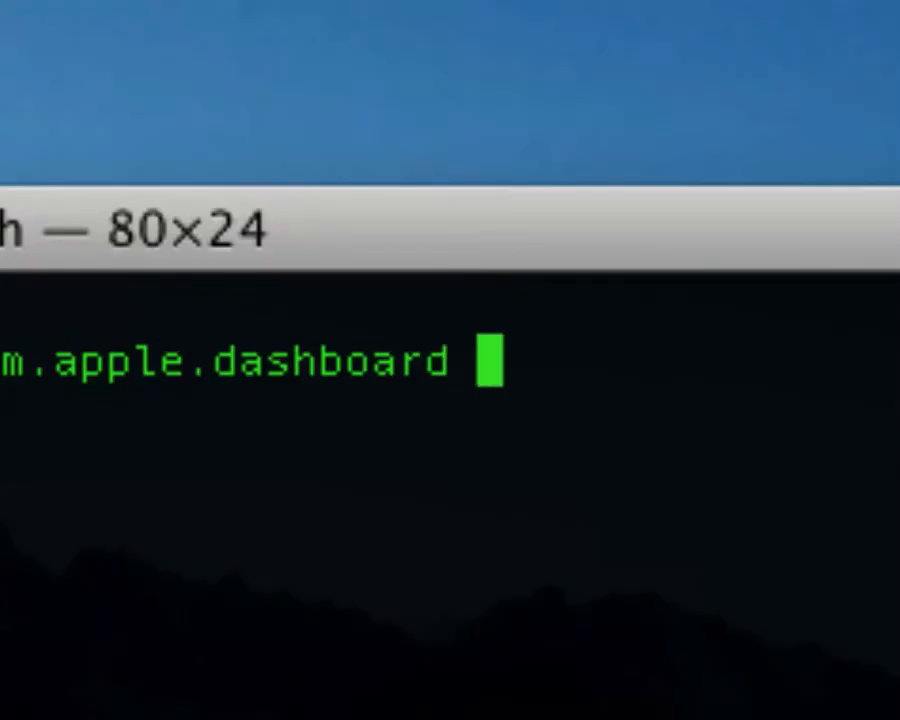
pyautogui.write('mcx-')
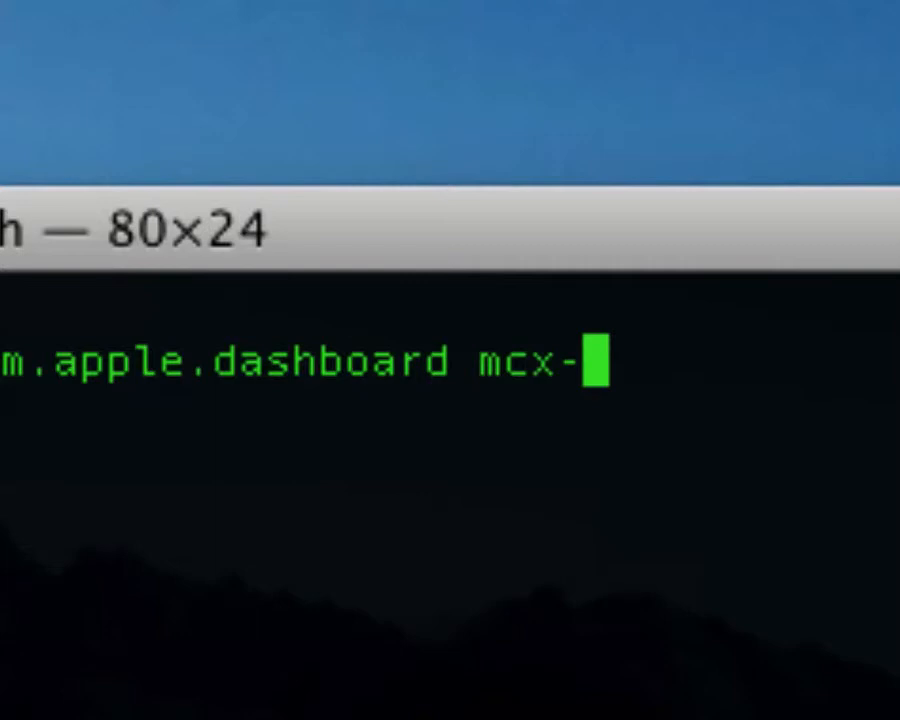
pyautogui.write('disab')
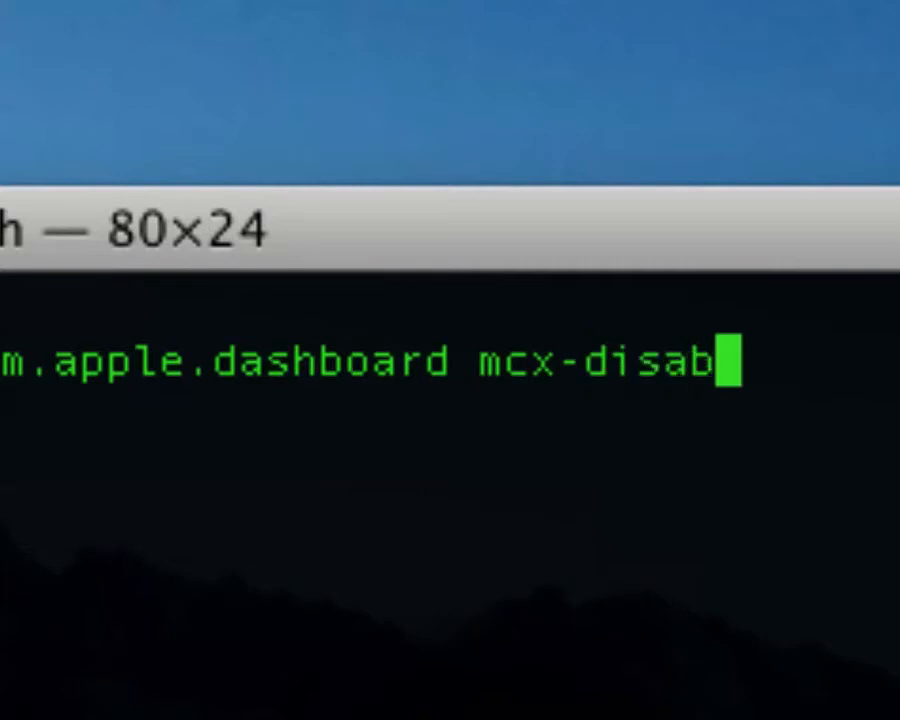
pyautogui.write('l')
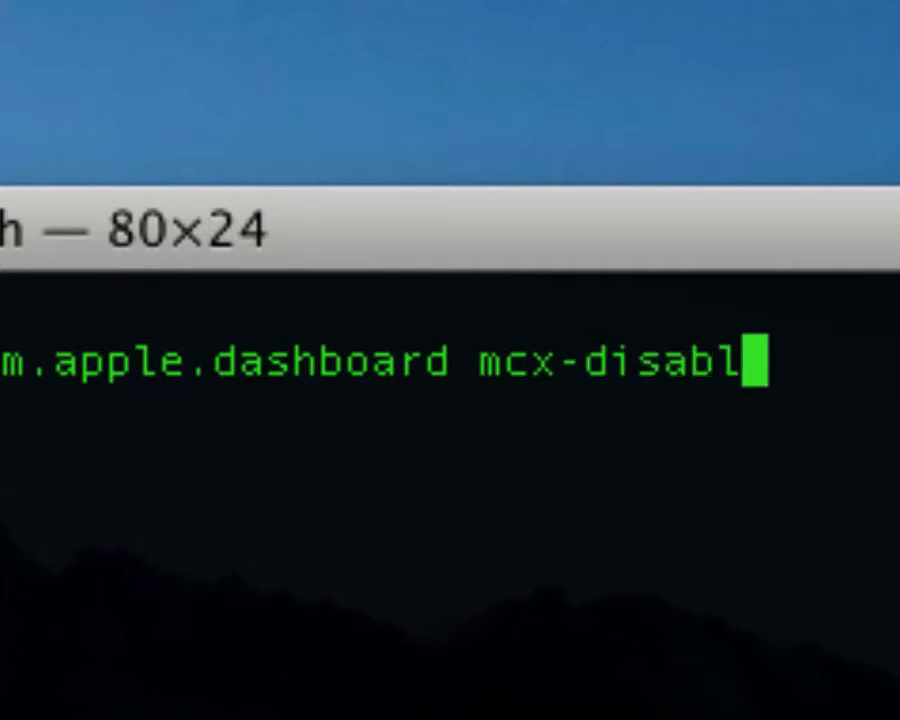
pyautogui.write('ed')
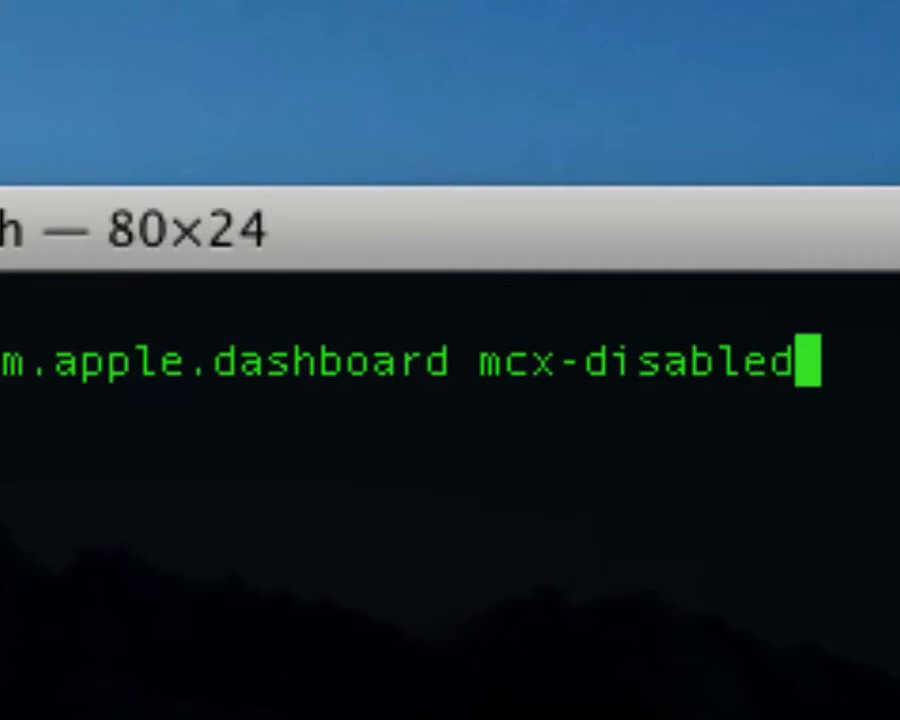
pyautogui.write('-')
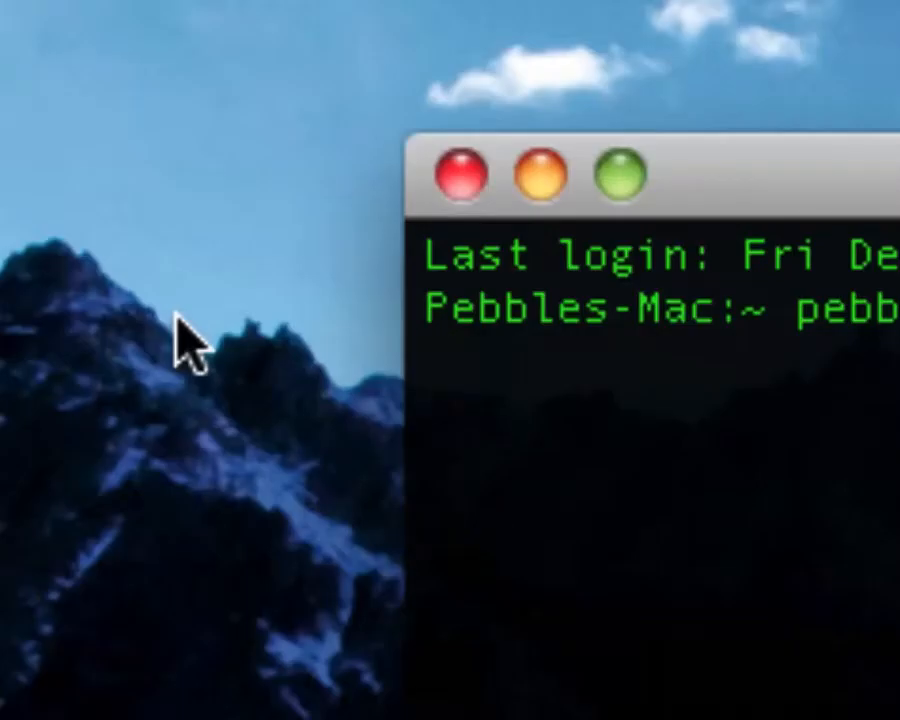
pyautogui.write('ean')
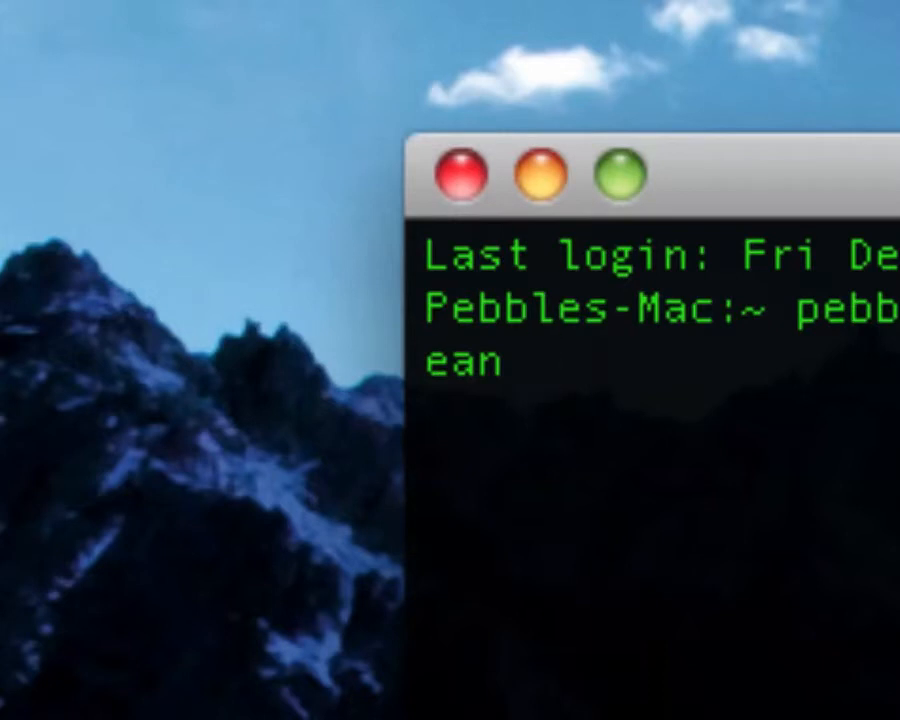
pyautogui.write('NO')
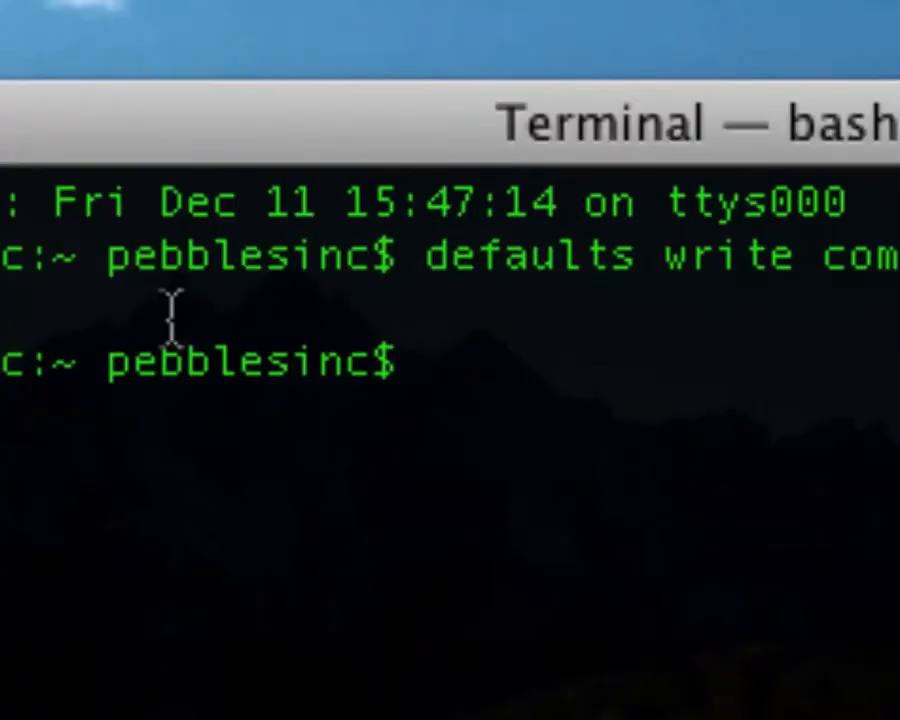
# Step: Enter 'killall Dock' at the prompt, ready to restart the Dock
pyautogui.write('killa')
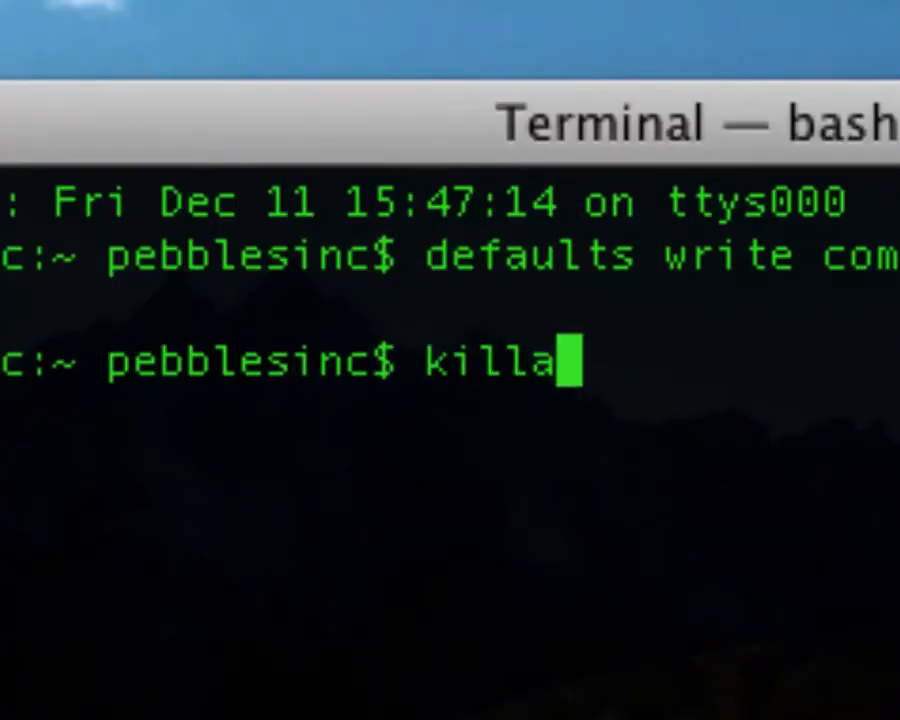
pyautogui.write('ll D')
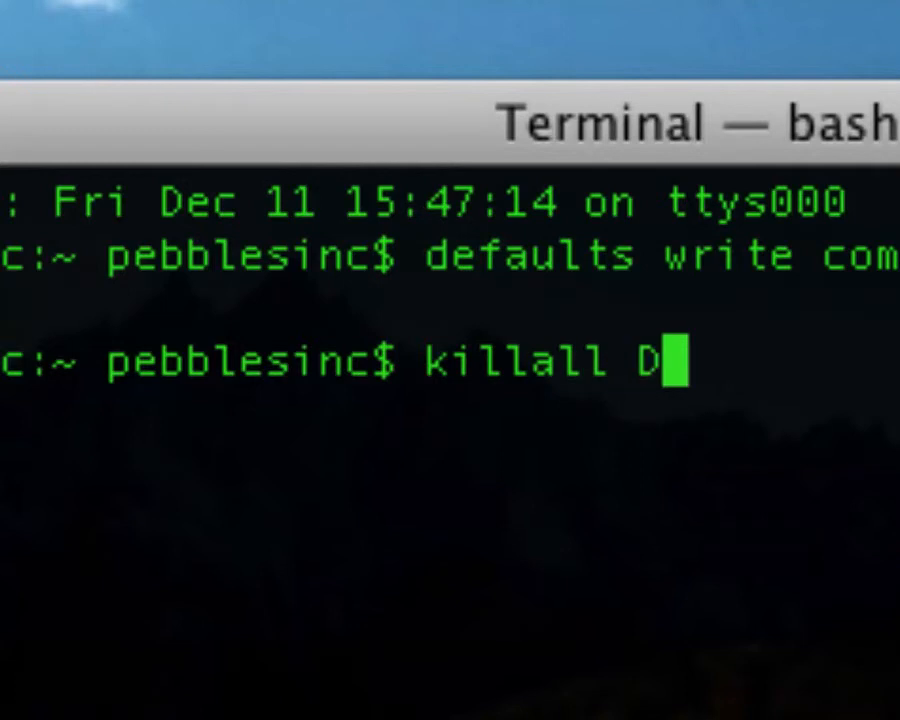
pyautogui.write('ock')
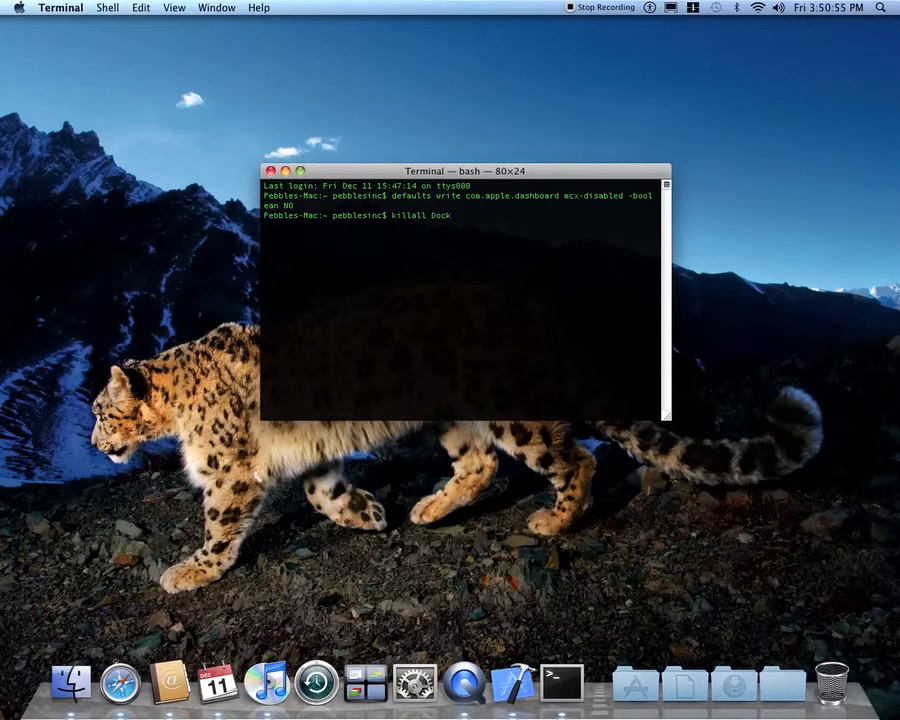
# Step: Run killall Dock, check Dashboard shows its widgets, then return to the desktop
pyautogui.press('Return')
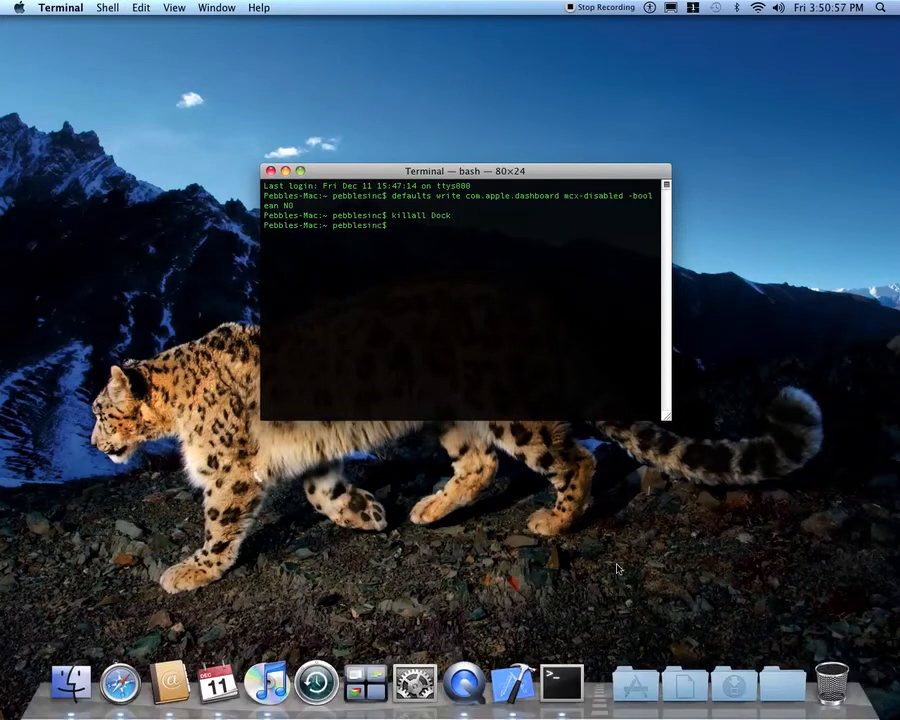
pyautogui.click(636, 684)
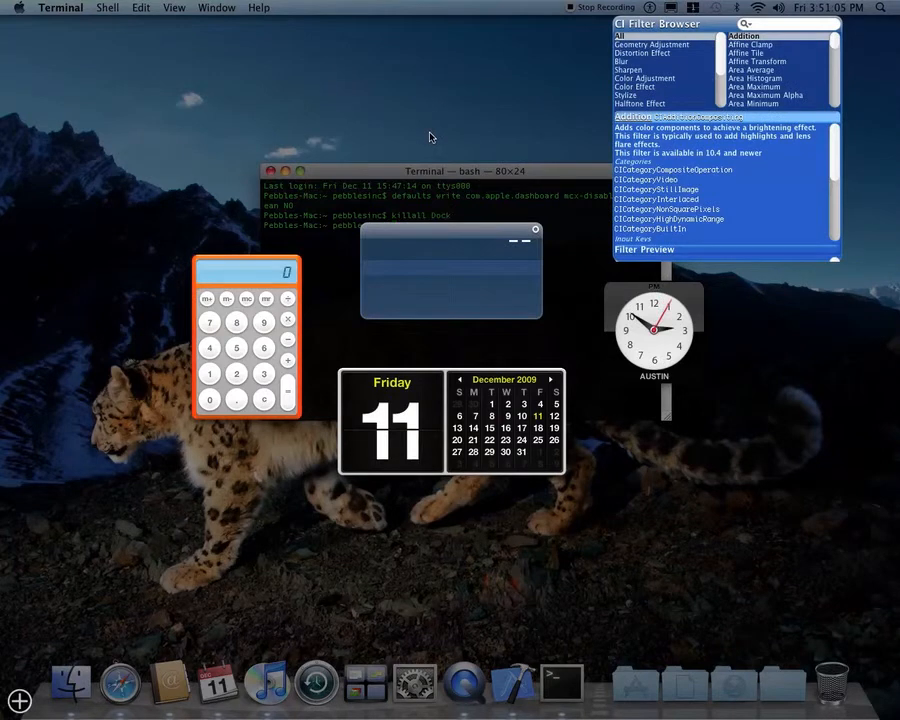
pyautogui.moveTo(340, 212)
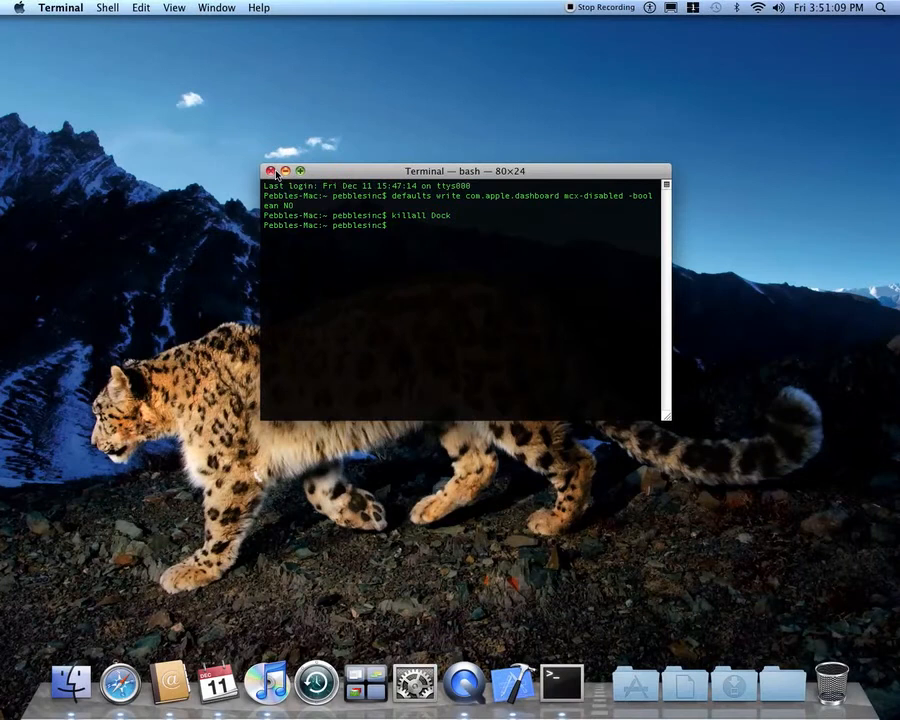
pyautogui.click(272, 172)
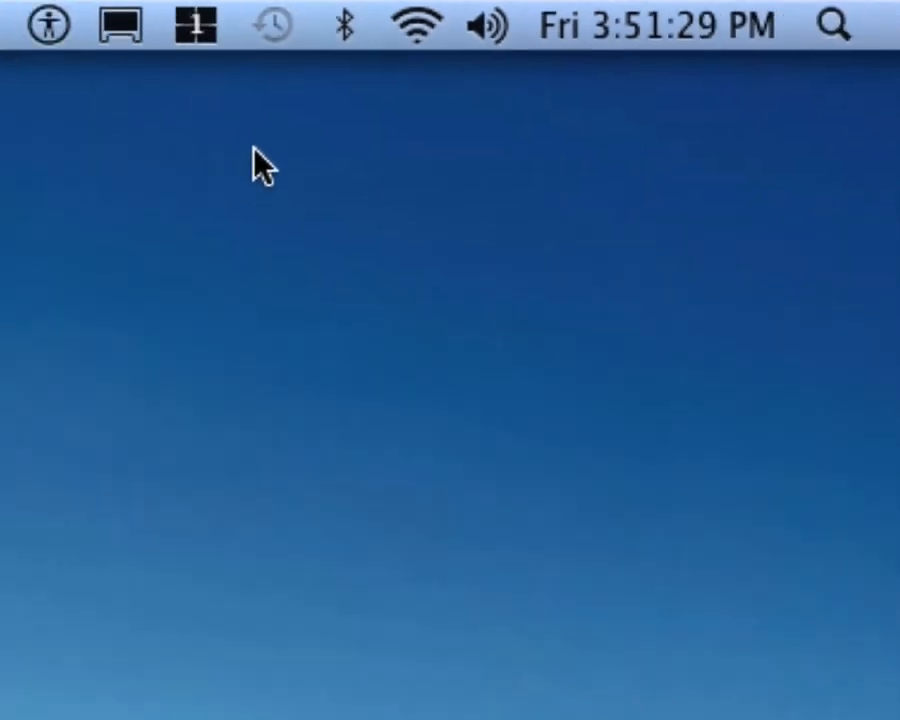
pyautogui.moveTo(220, 156)
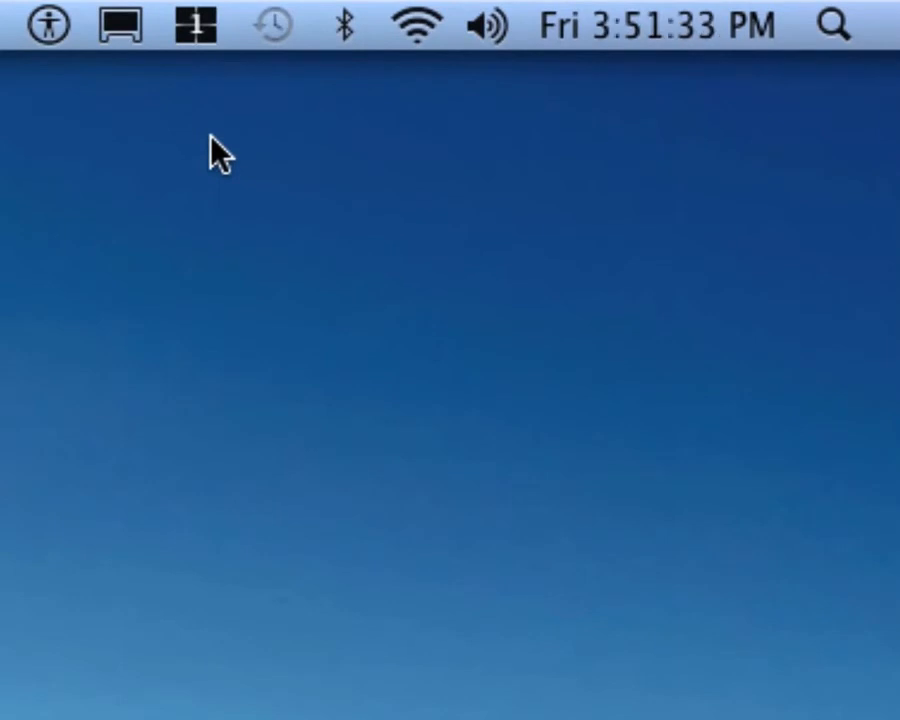
pyautogui.moveTo(256, 84)
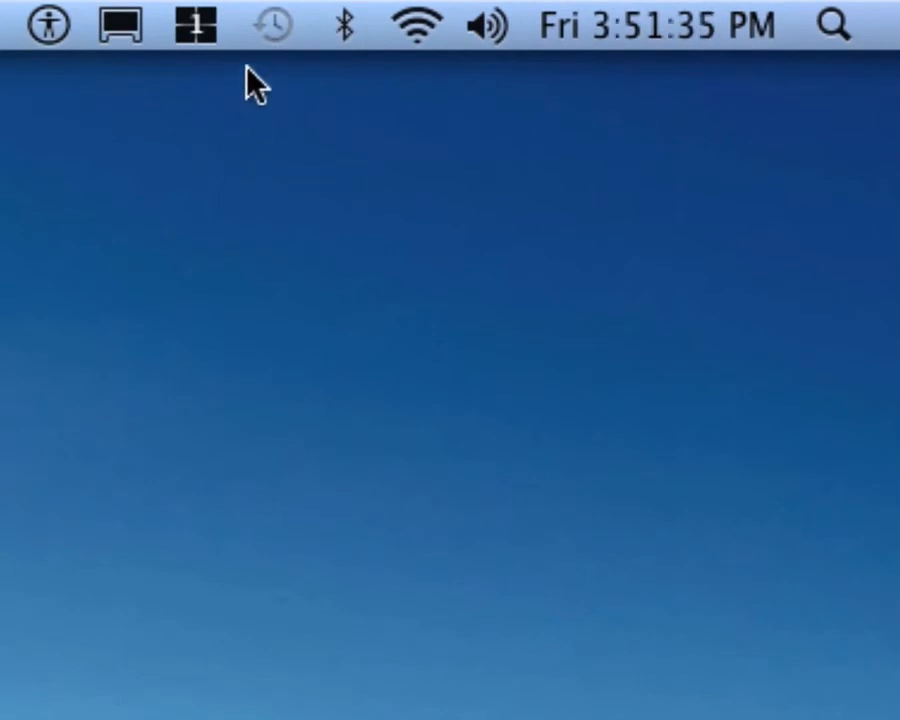